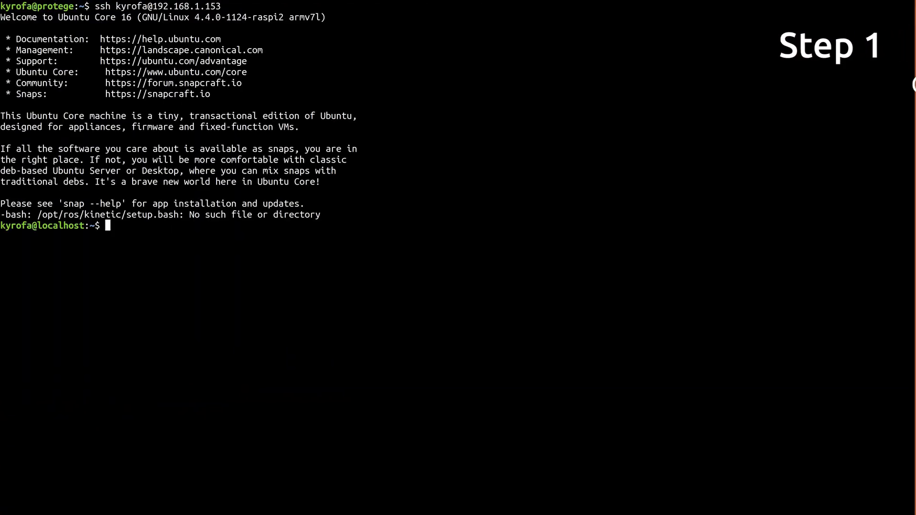
# Enter the classic environment with sudo classic and move into the edukit_bot package
pyautogui.write('sudo classic')
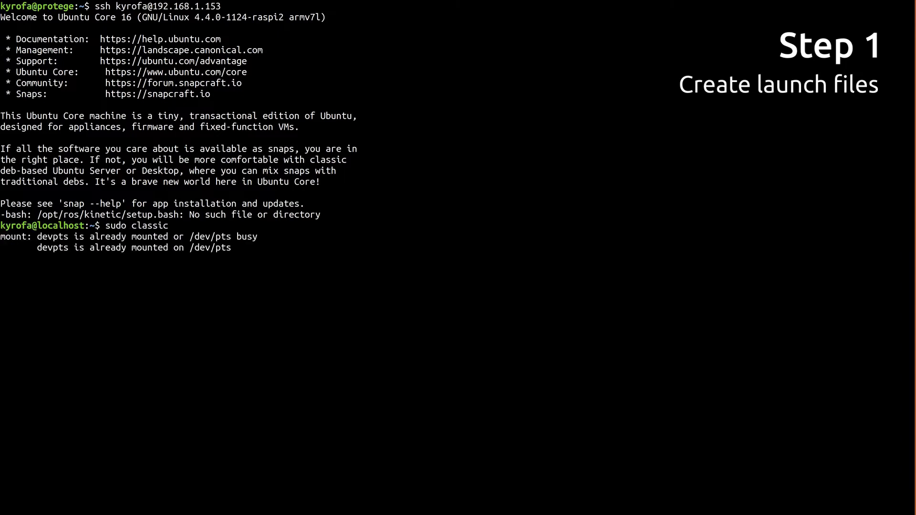
pyautogui.write('cd edukit_bot_ws/src/edukit_bot')
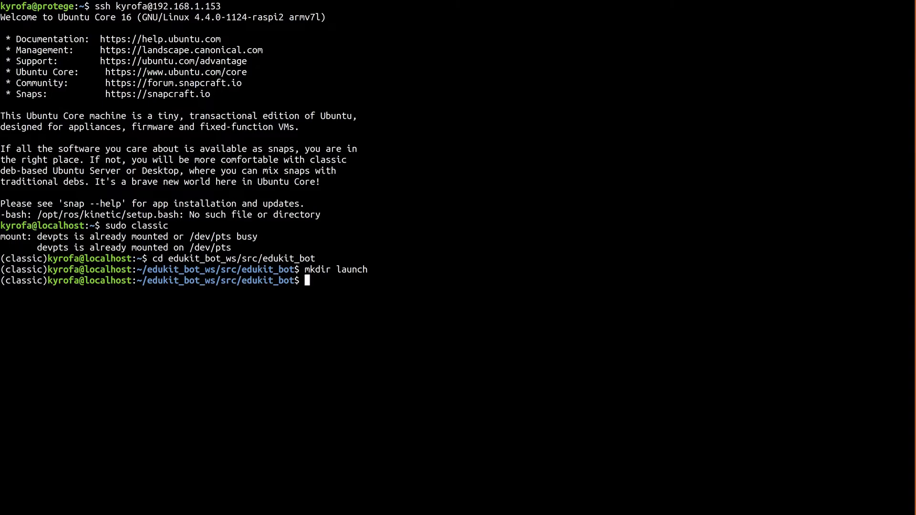
pyautogui.write('vi')
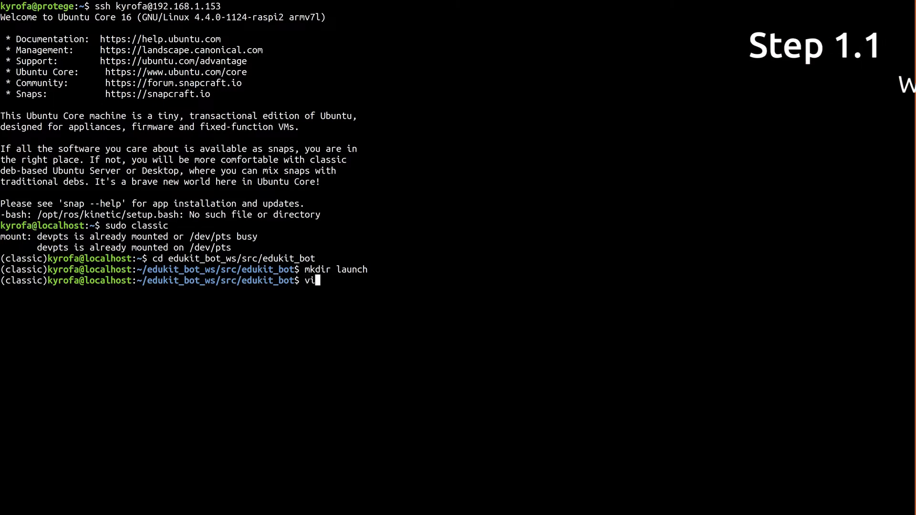
# Write launch/edukit_bot.launch including teleop.launch.xml and control.launch.xml from launch/includes, then save
pyautogui.write('launch/edukit_bot.launch')
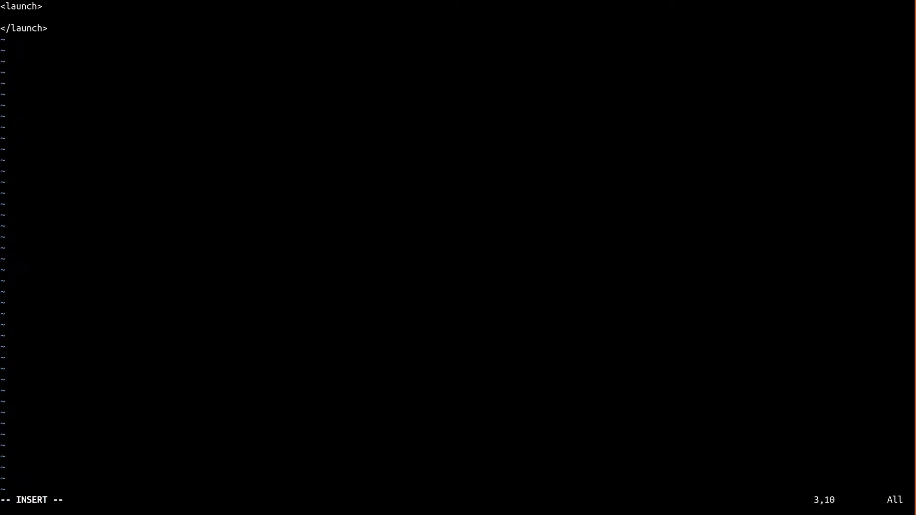
pyautogui.write('<include file="$')
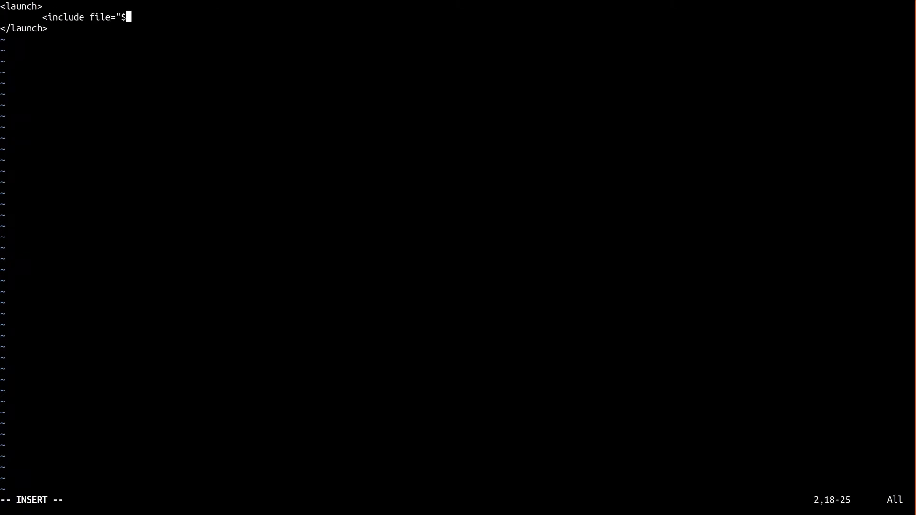
pyautogui.write('(find edukit_bot)/')
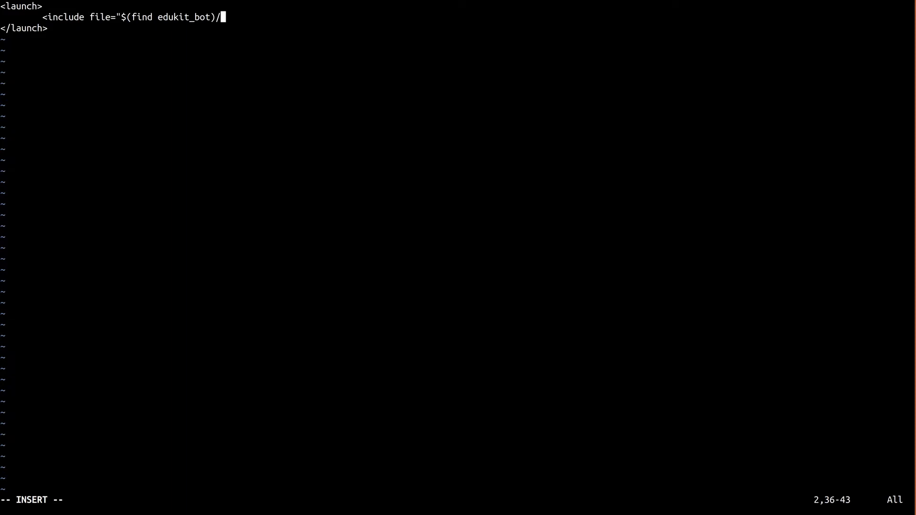
pyautogui.write('launch/includes/teleop.launch.xml" />')
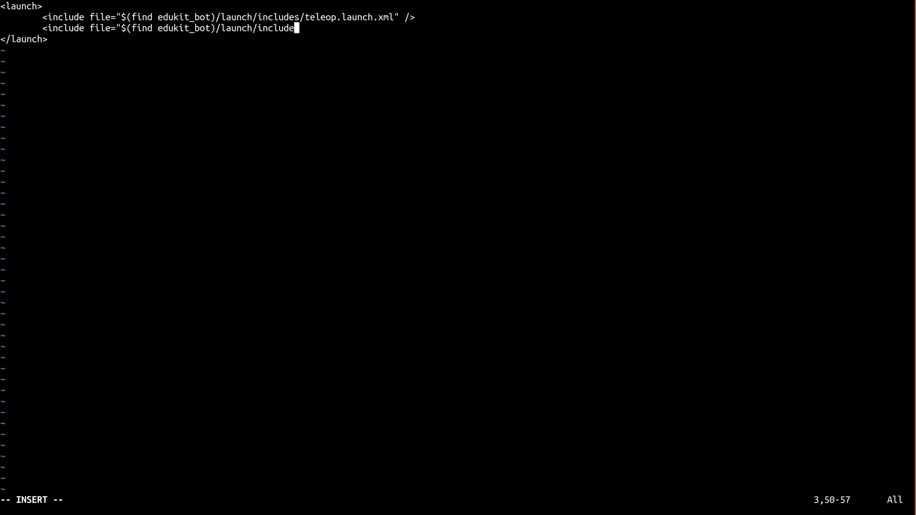
pyautogui.write('s/control.launch.xml" />')
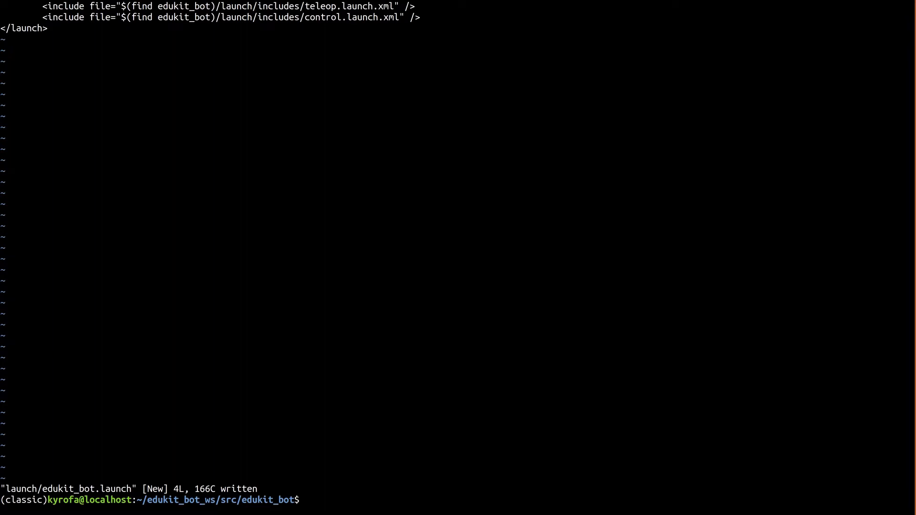
# Create launch/includes and start a new teleop.launch.xml there in vim
pyautogui.write('m')
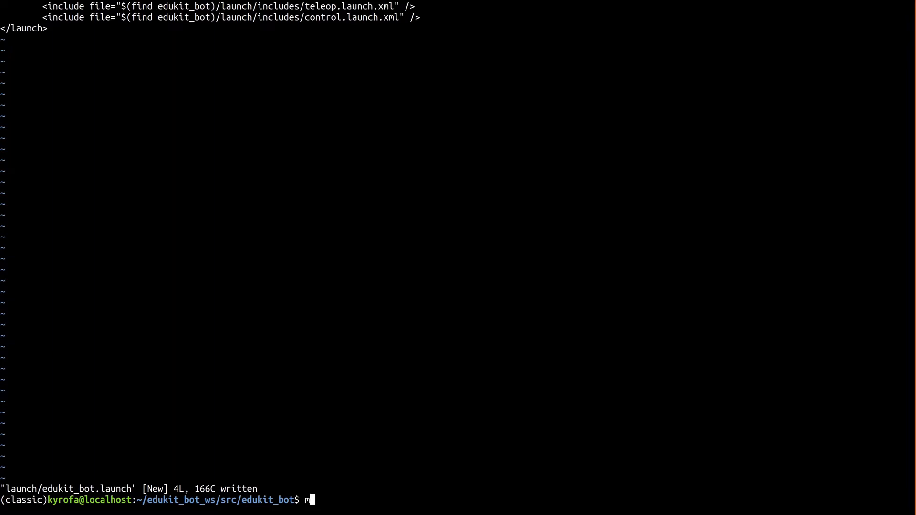
pyautogui.write('kd')
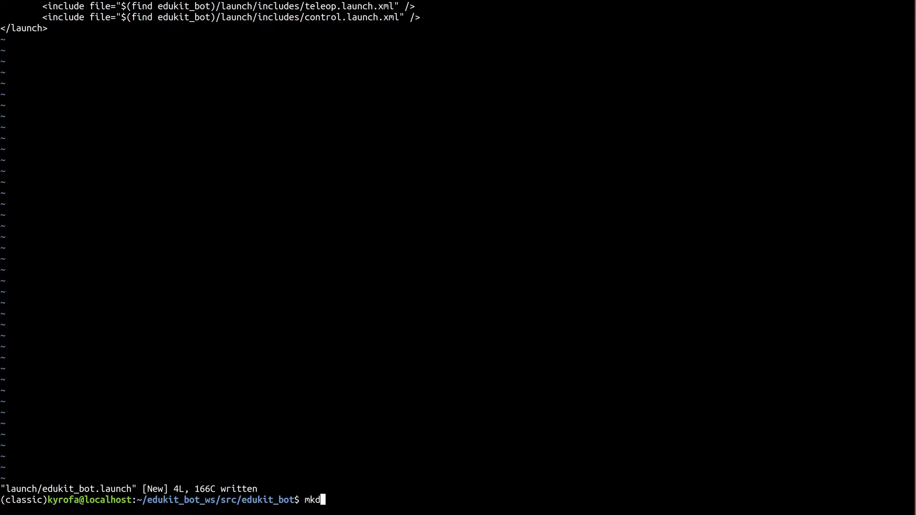
pyautogui.write('ir')
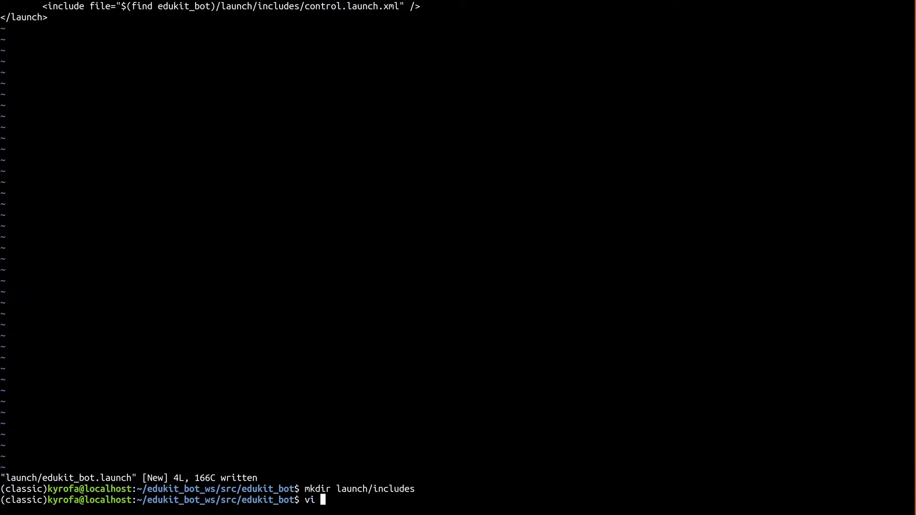
pyautogui.write('launch/includes/tel')
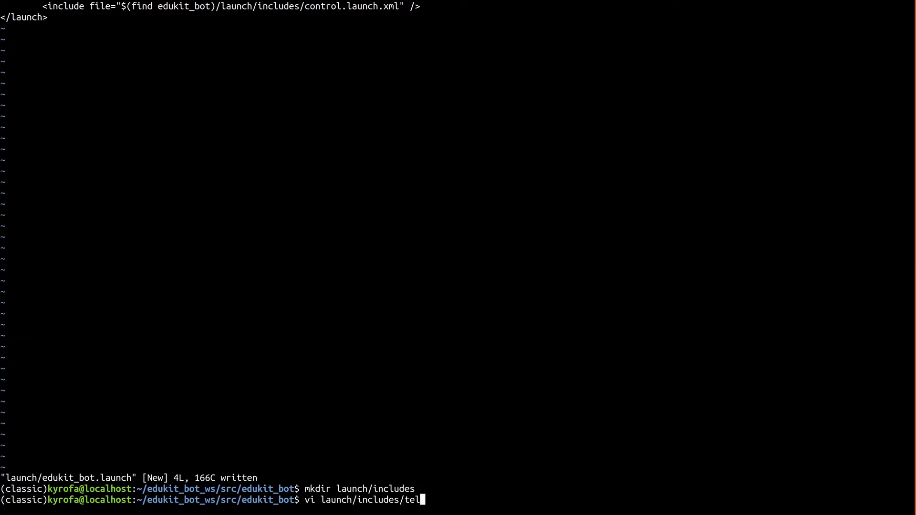
pyautogui.write('eop.launch.xml')
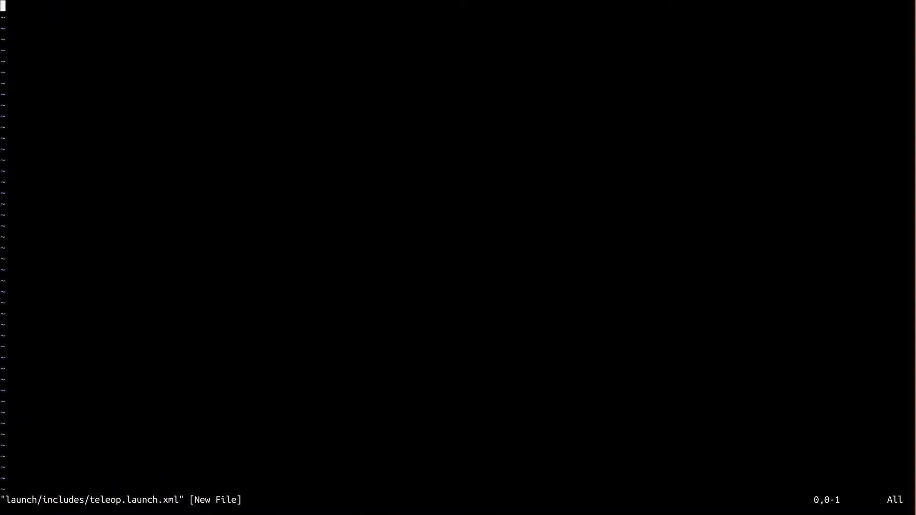
# Add a joy_node from the joy package with an autorepeat_rate parameter of 1
pyautogui.write('<launch>')
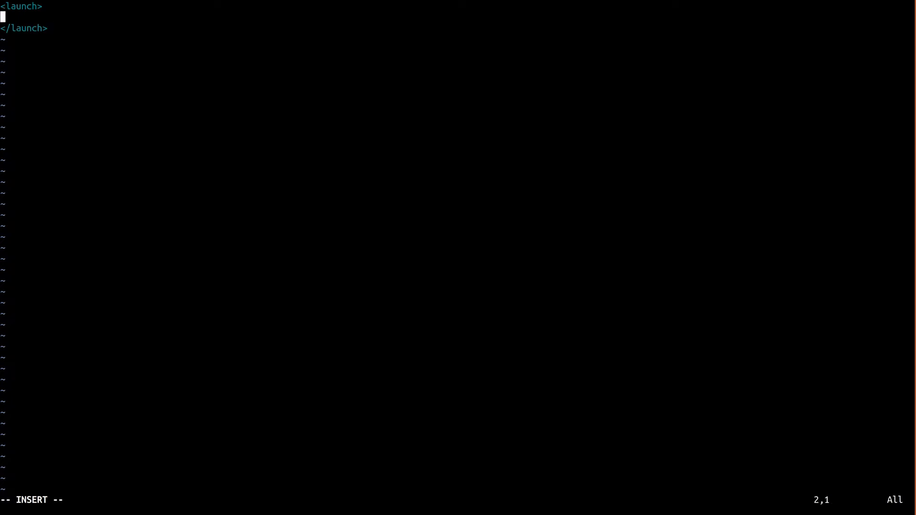
pyautogui.write('<node pkg="joy"')
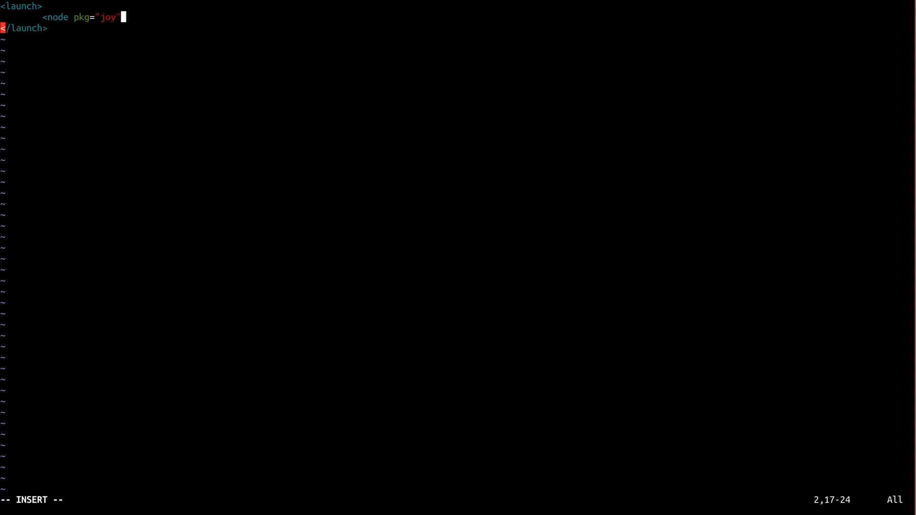
pyautogui.write('type="joy_node" name="joystick">')
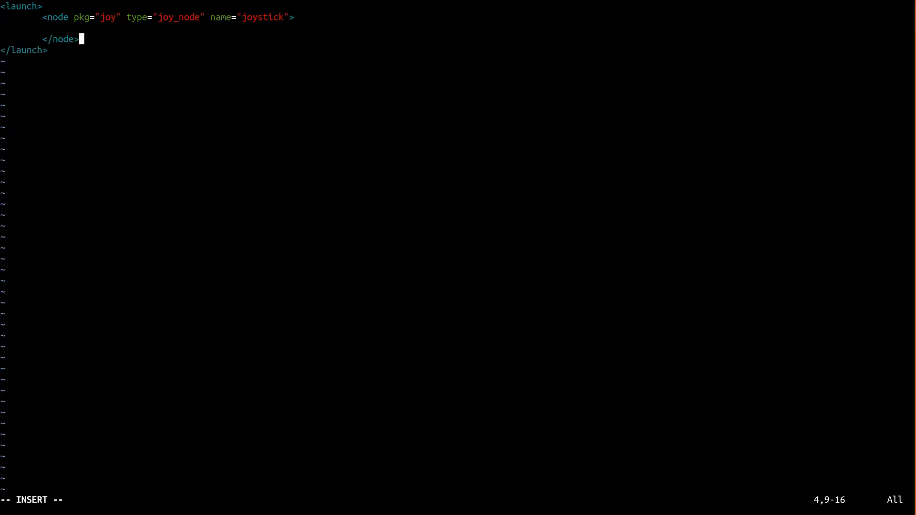
pyautogui.write('<param name="')
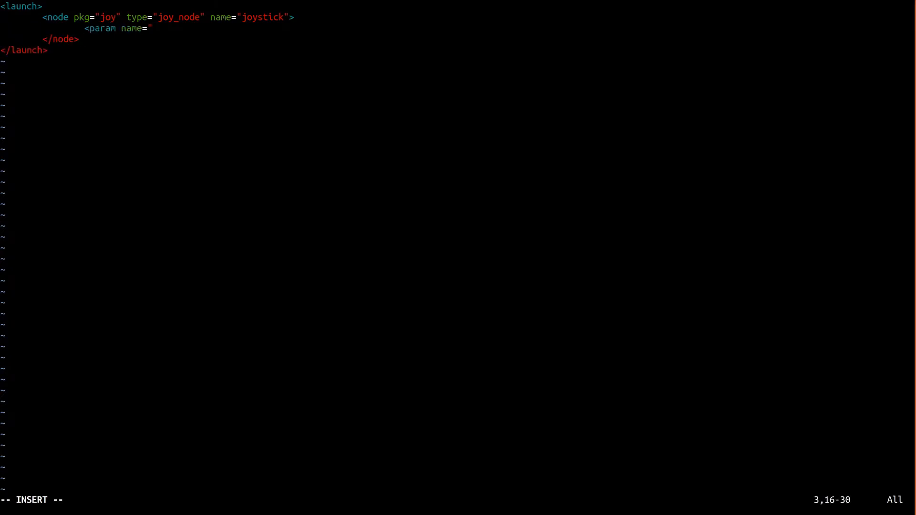
pyautogui.write('autorepeat')
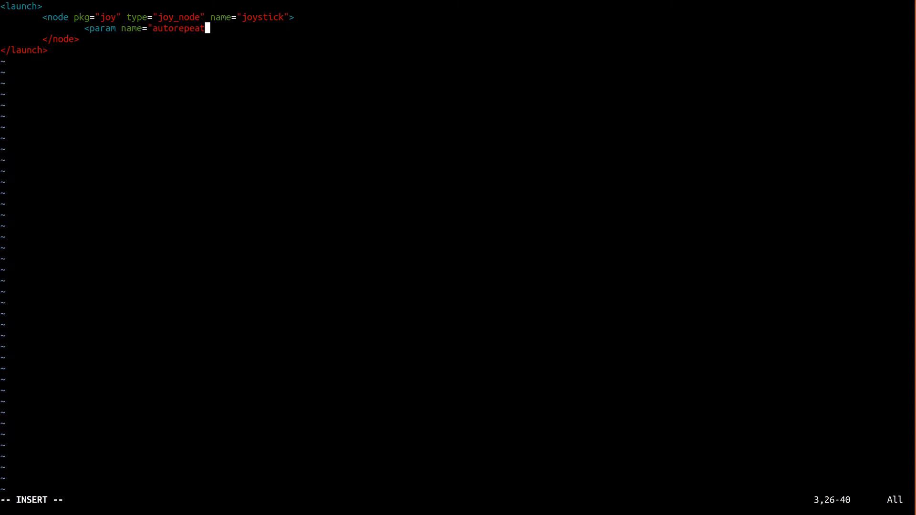
pyautogui.write('_rate"')
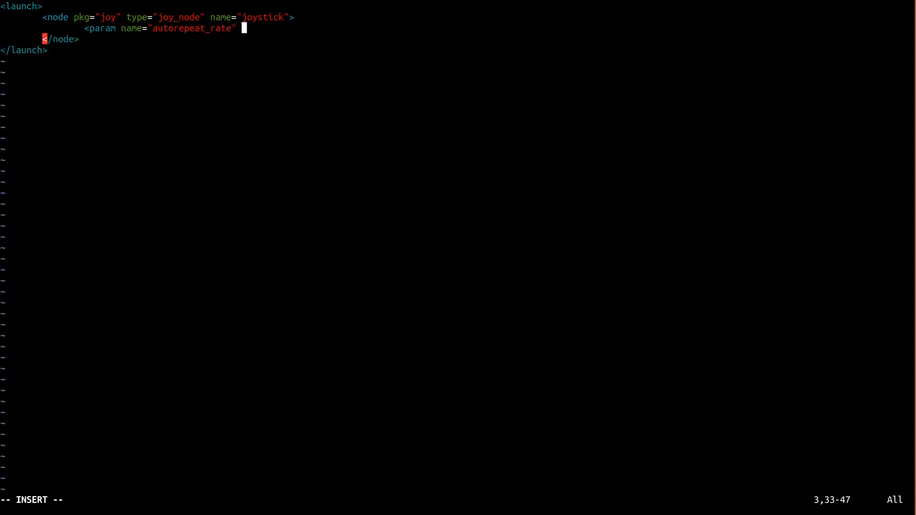
pyautogui.write('value="1')
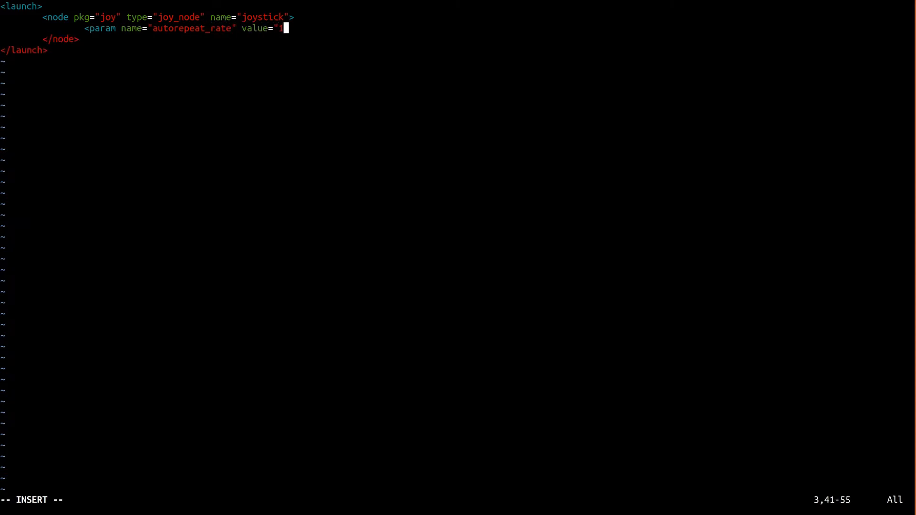
pyautogui.write('" />')
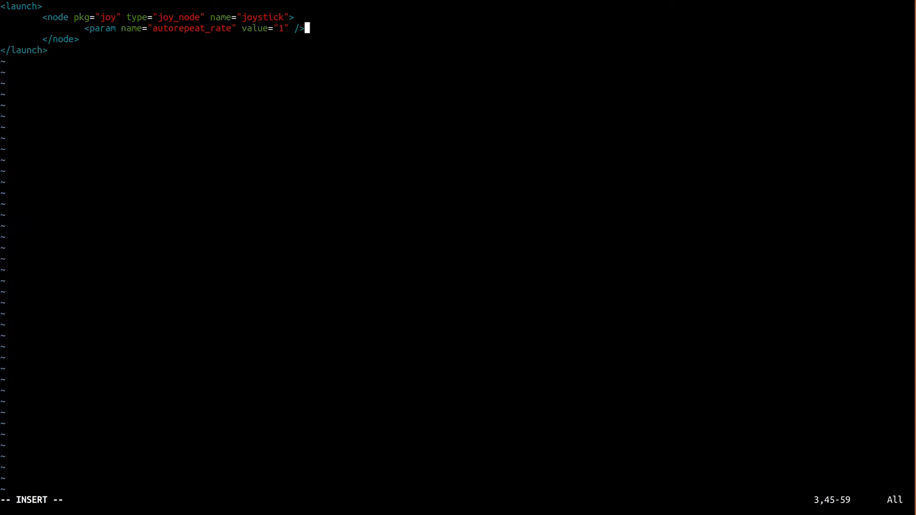
# Add a teleop_twist_joy teleop_node named joystick_to_twist with a scale_angular parameter
pyautogui.press('Down')
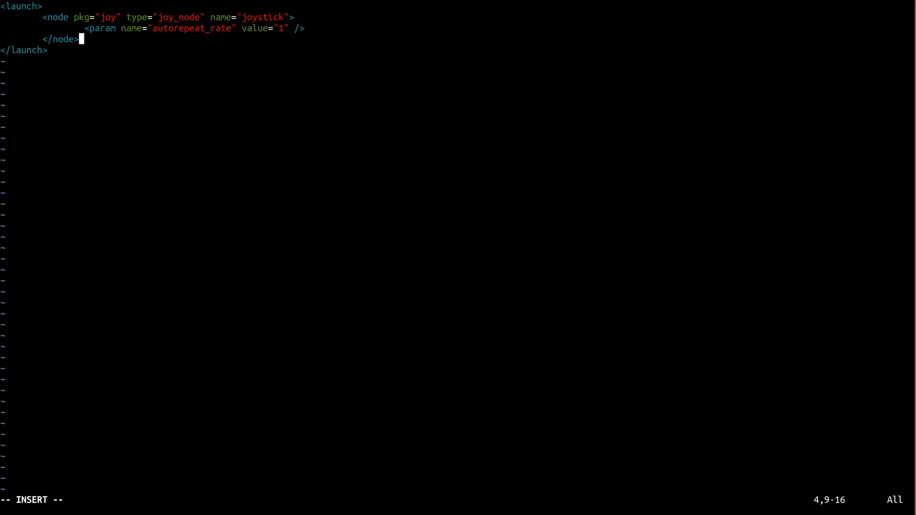
pyautogui.press('Enter')
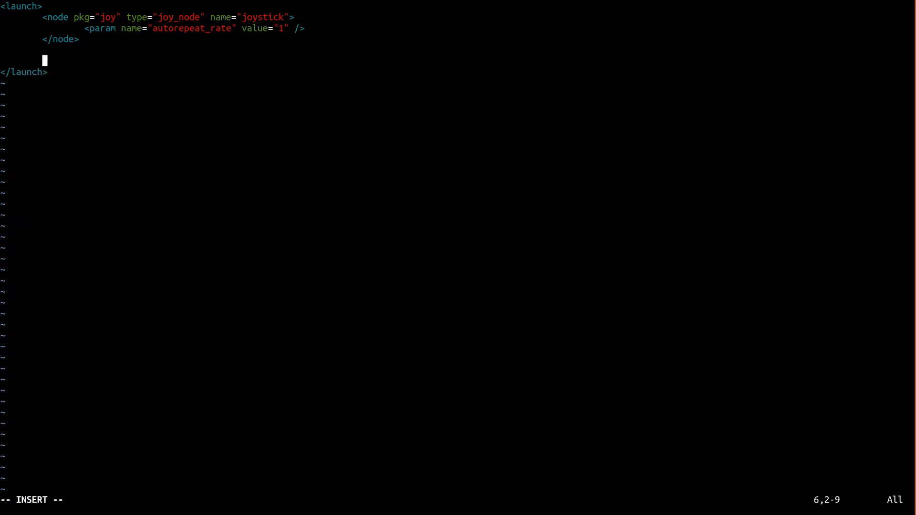
pyautogui.write('<node')
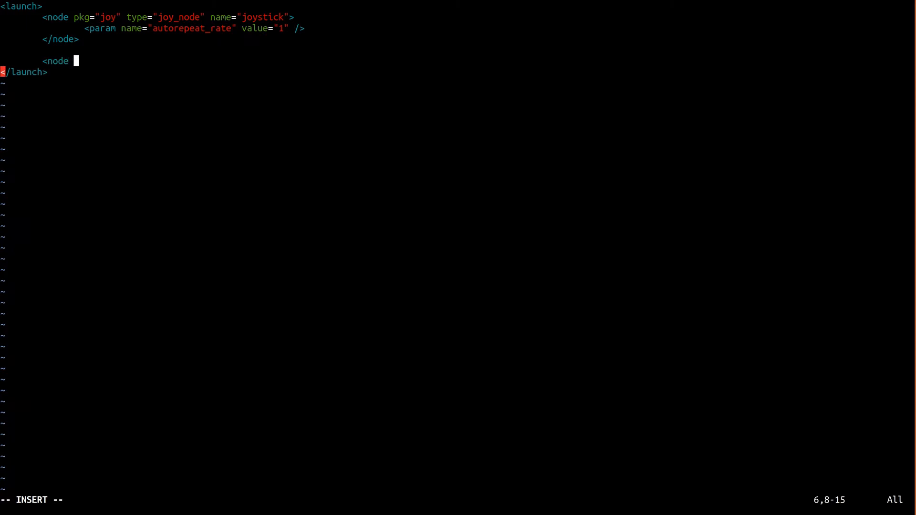
pyautogui.write('pkg="tel')
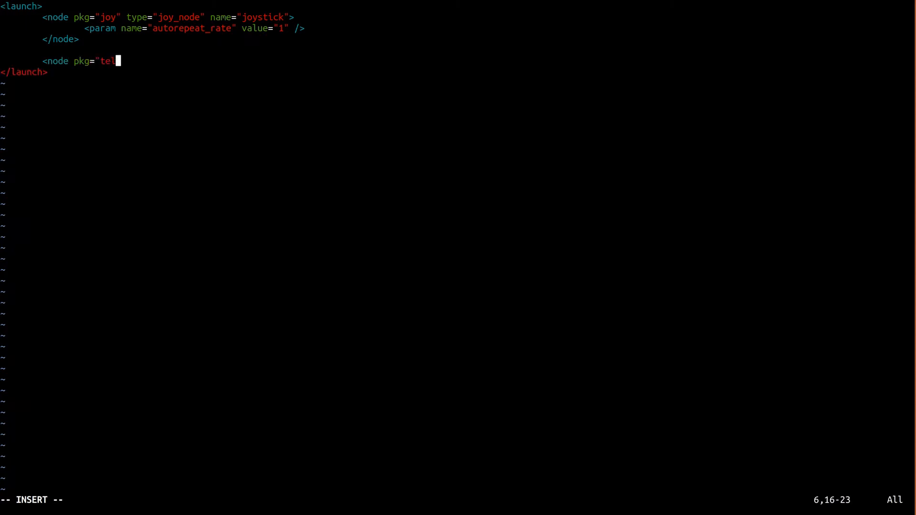
pyautogui.write('eop_twist_joy" type="teleop_node" name="joystick_to_twist">')
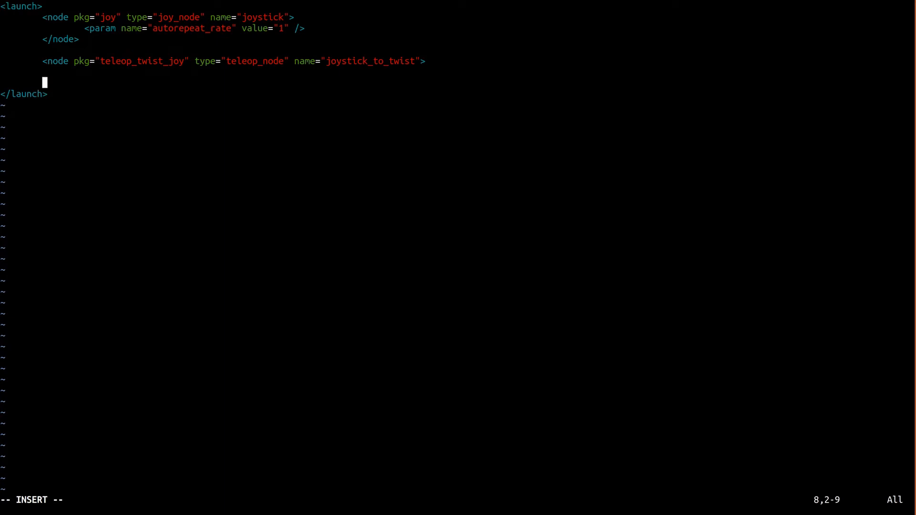
pyautogui.write('<param name="scale_angular" value="4" />')
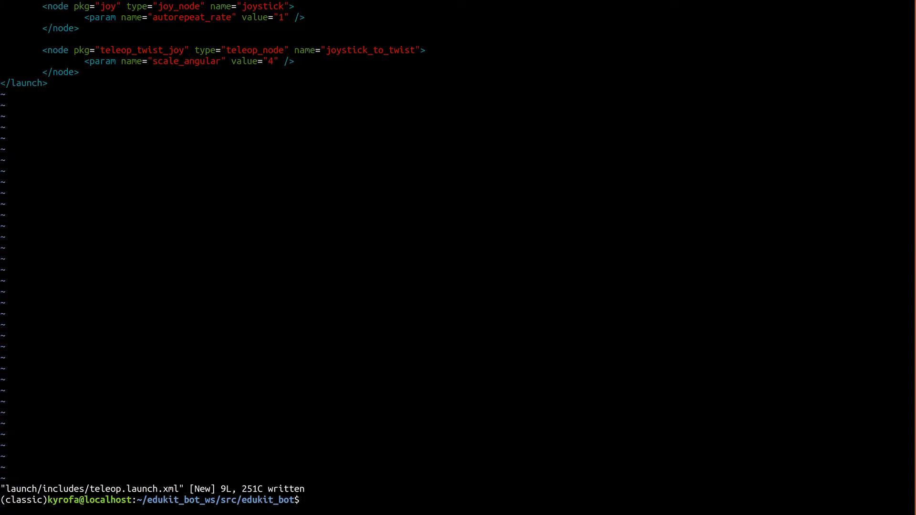
# Add an <exec_depend> on joy to package.xml in vim
pyautogui.write('v')
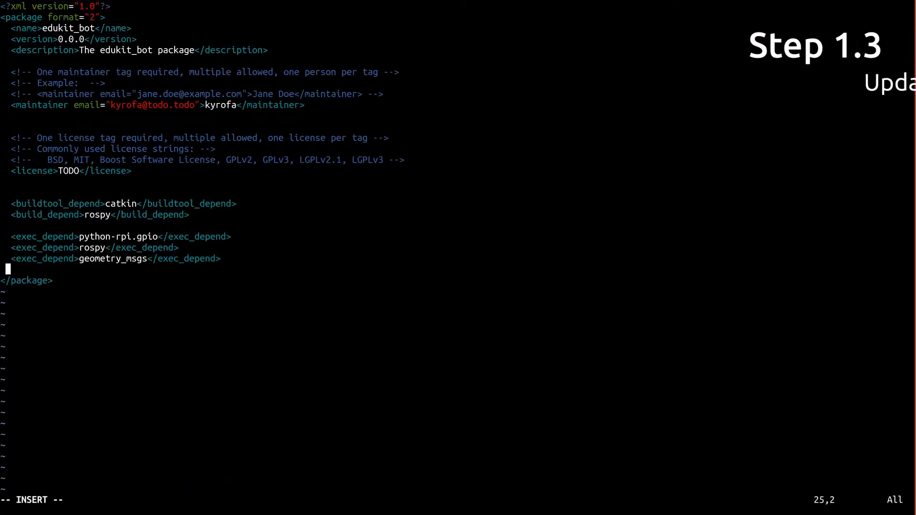
pyautogui.write('<exec_')
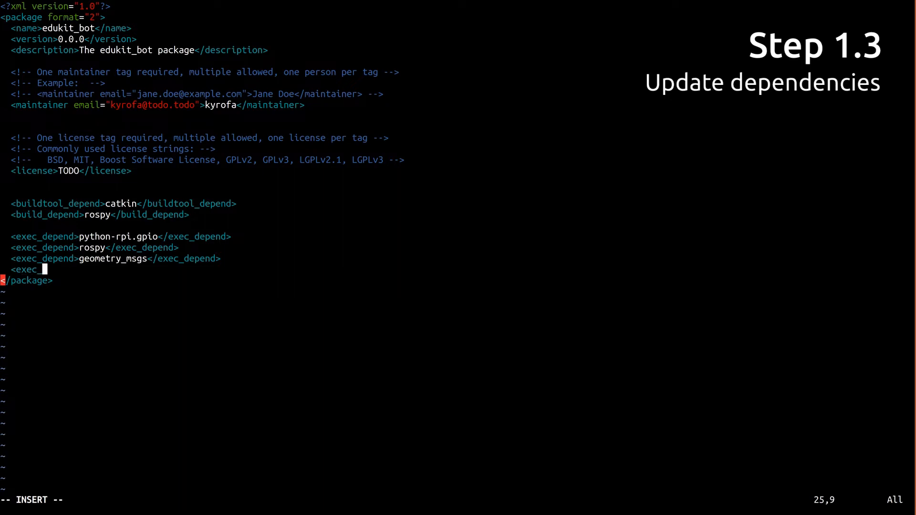
pyautogui.write('depend>')
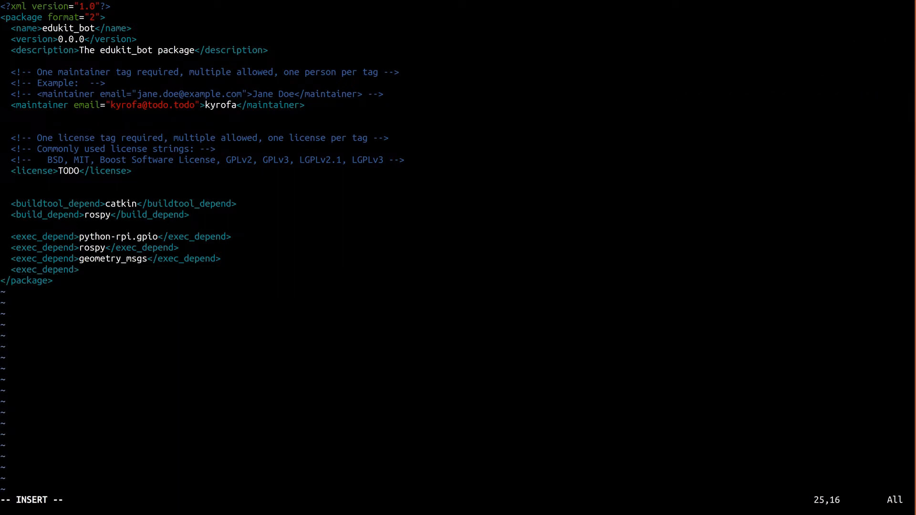
pyautogui.write('joy')
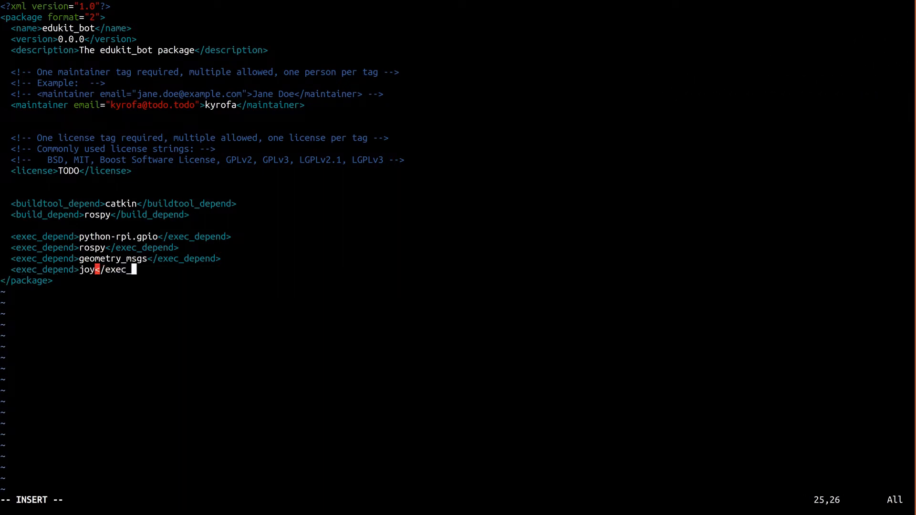
pyautogui.write('</exec_depend>')
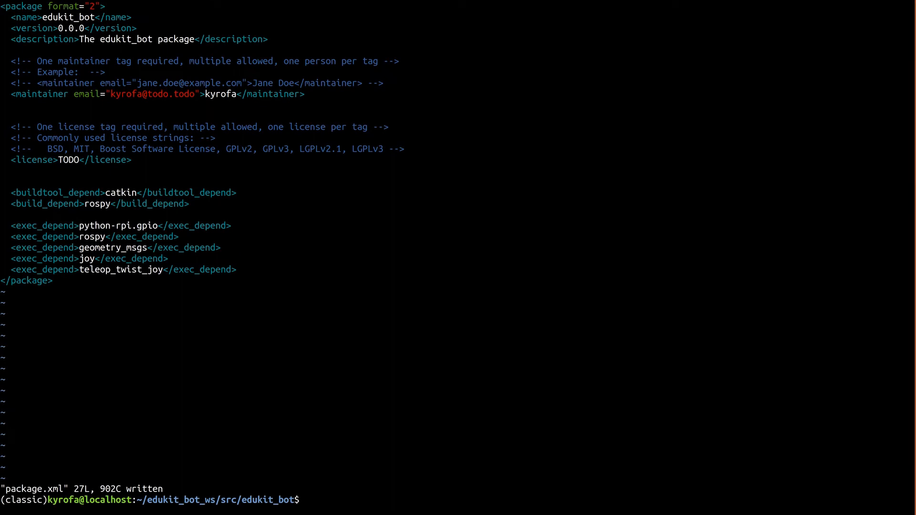
# Write launch/includes/control.launch.xml with a driver node of type driver_node from edukit_bot
pyautogui.write('vi launch/in')
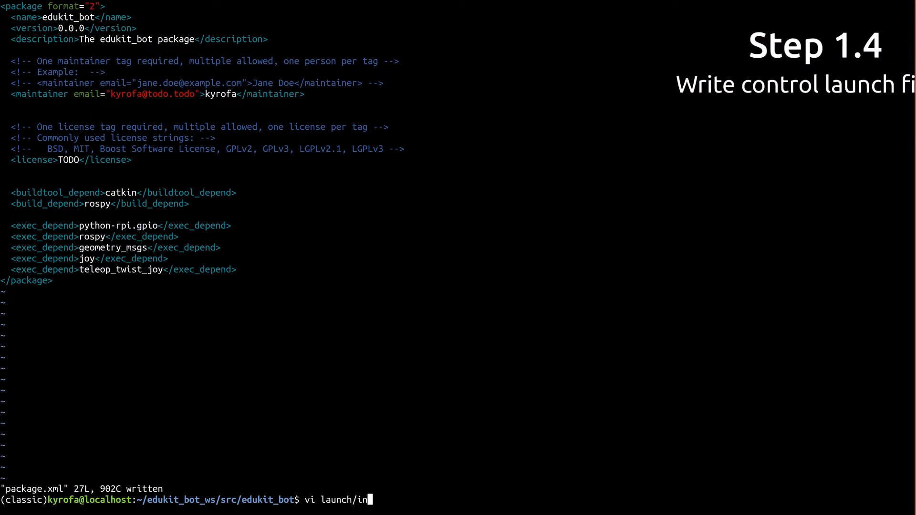
pyautogui.write('cludes/control.lau')
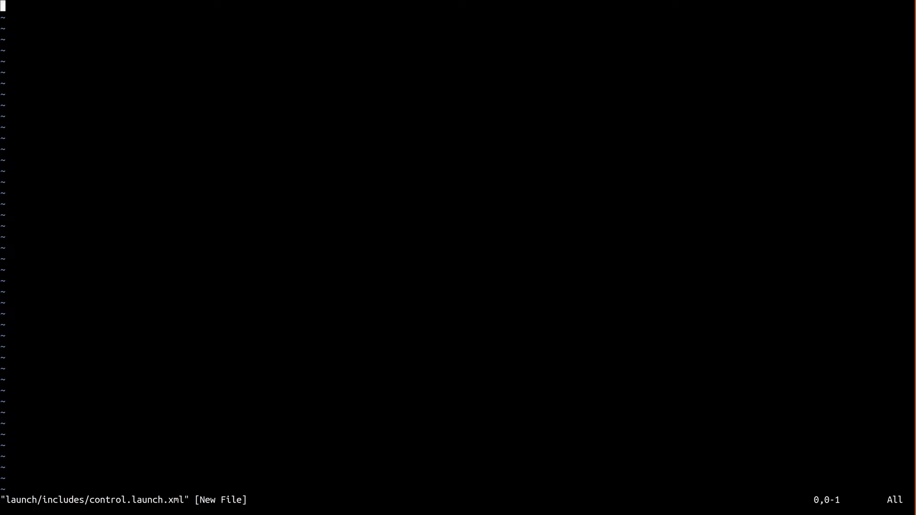
pyautogui.write('<launch>')
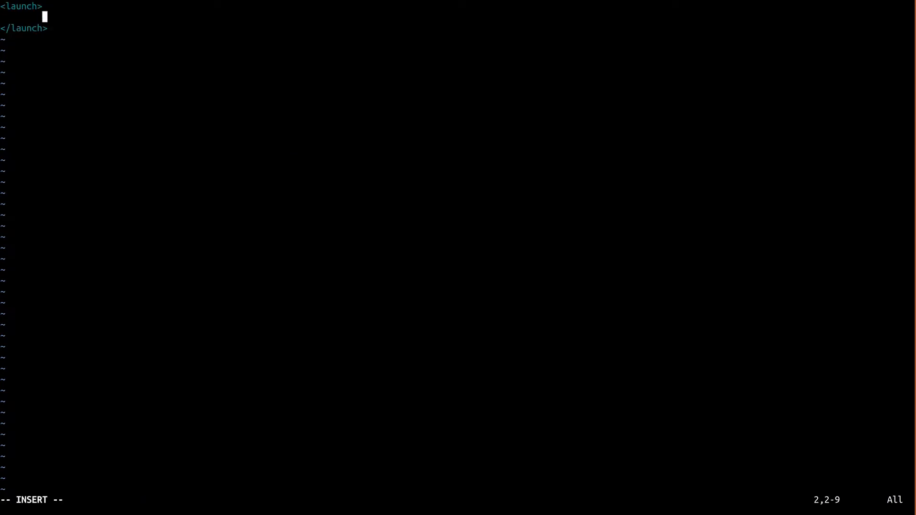
pyautogui.write('<node name=')
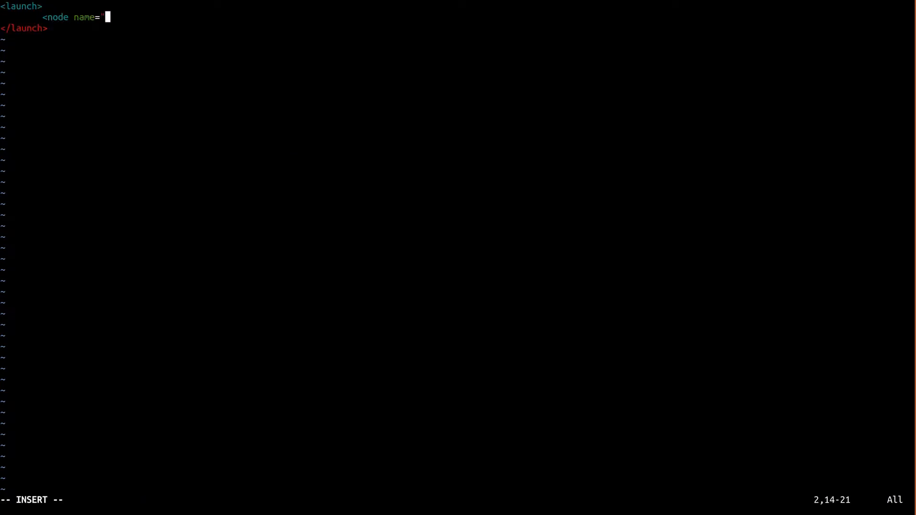
pyautogui.write('"driver" pkg="eduk')
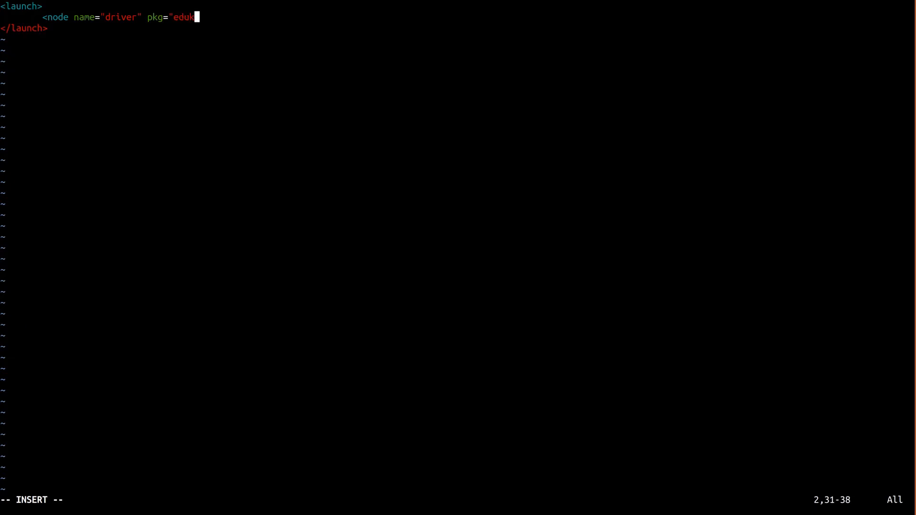
pyautogui.write('kit_bot" type=')
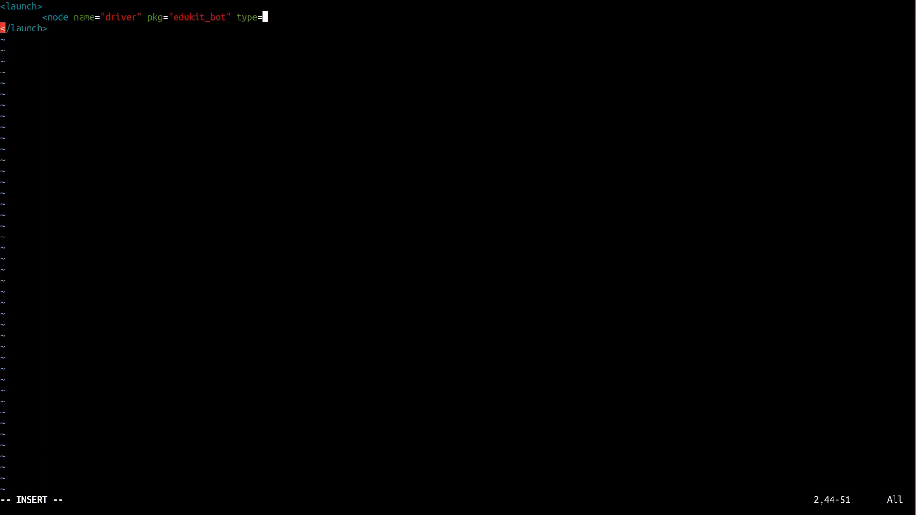
pyautogui.write('"driver_node" /')
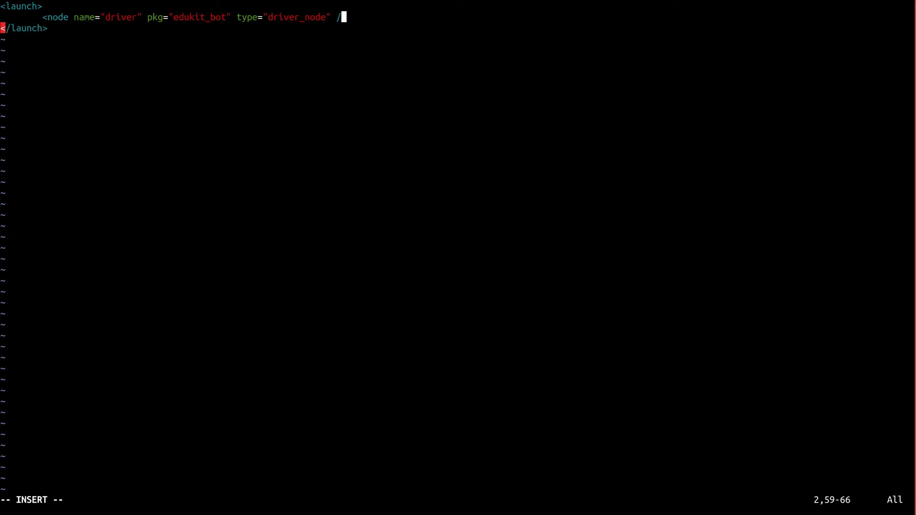
pyautogui.write('>')
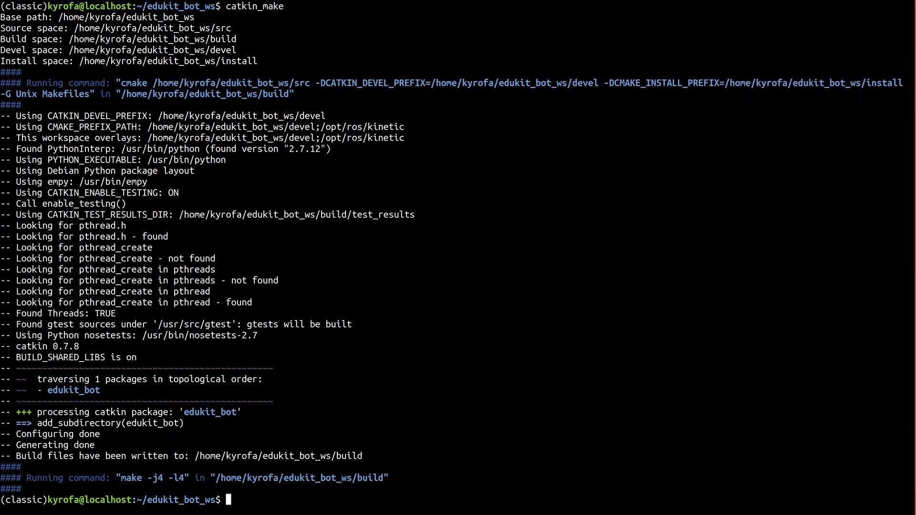
# Give /dev/gpiomem read-write access, run roslaunch edukit_bot edukit_bot.launch, then stop it with Ctrl+C
pyautogui.write('sudo chmod a+rw')
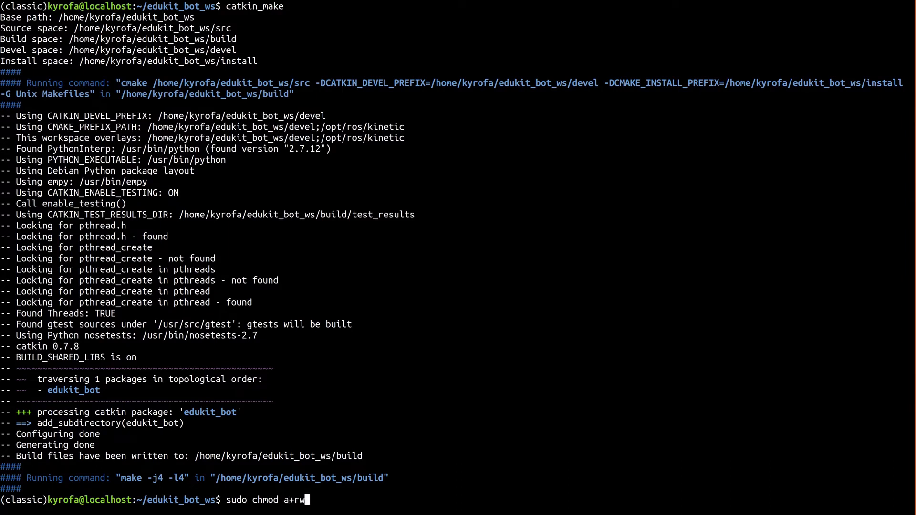
pyautogui.write('/dev/gpiomem')
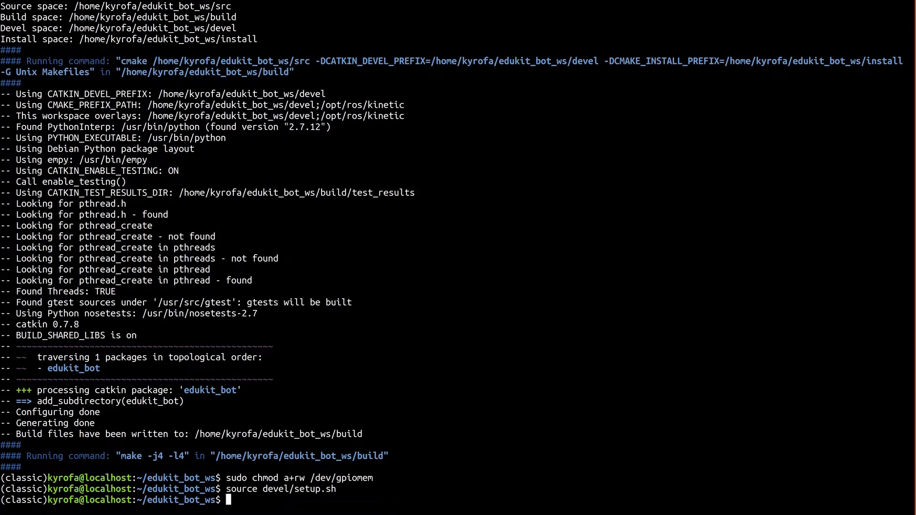
pyautogui.write('roslaunch edukit_bot edukit_bot.launch')
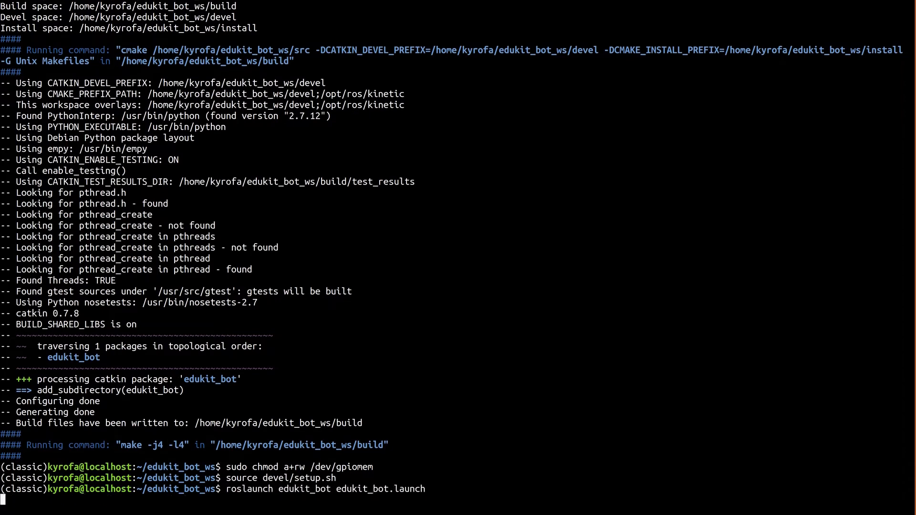
pyautogui.press('Return')
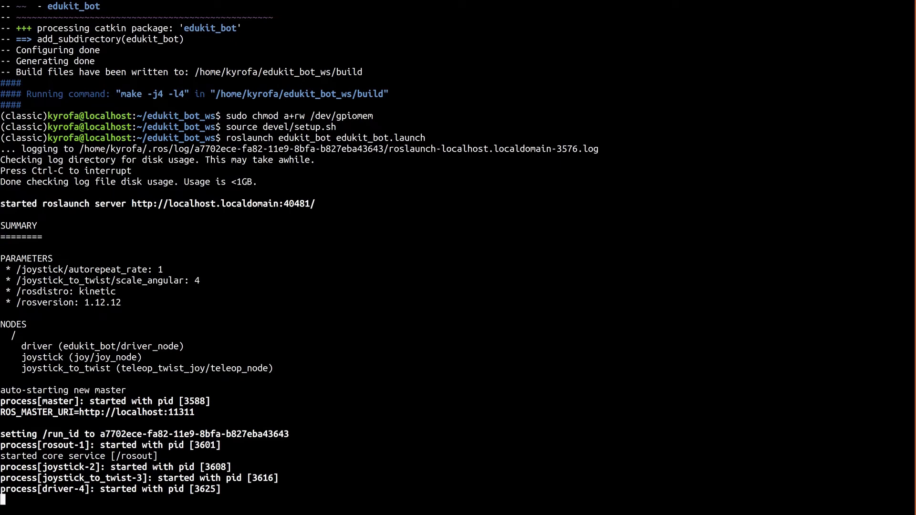
pyautogui.press('ctrl+c')
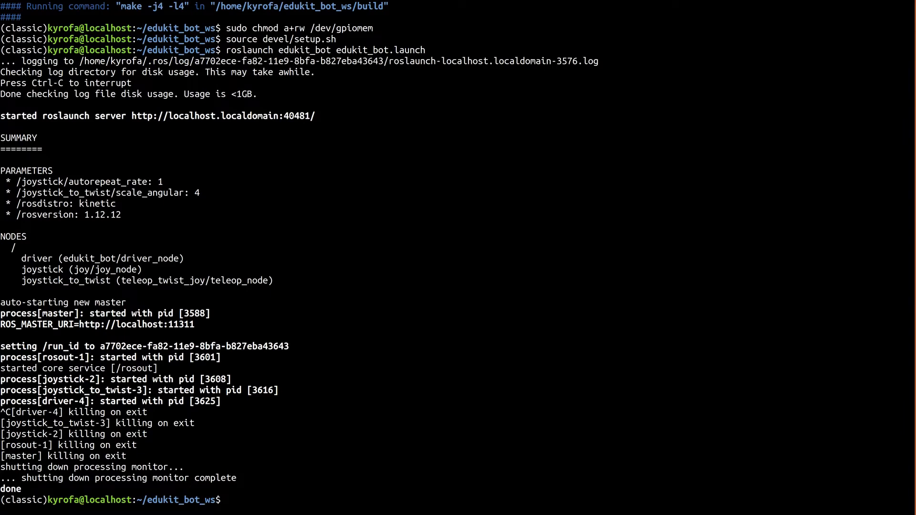
# Edit src/edukit_bot/CMakeLists.txt to add install rules using ${CATKIN_PACKAGE_BIN_DESTINATION}
pyautogui.write('vi')
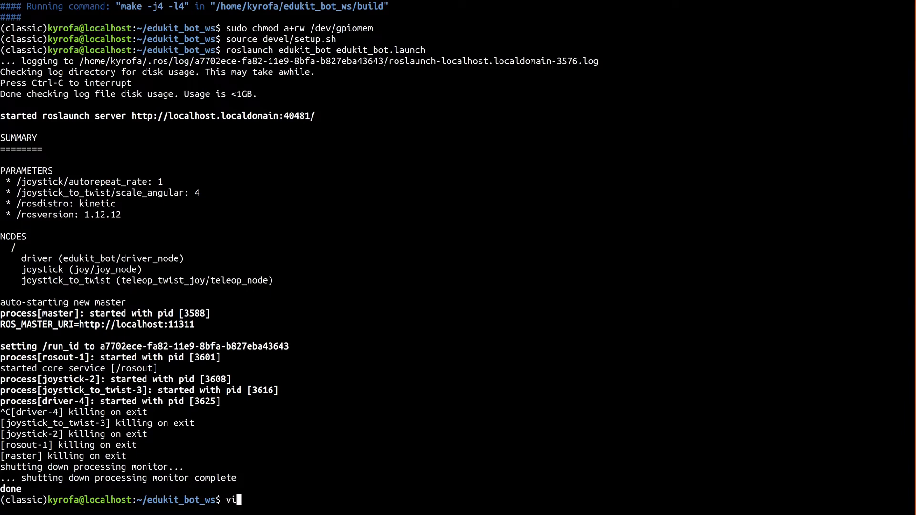
pyautogui.write('src/')
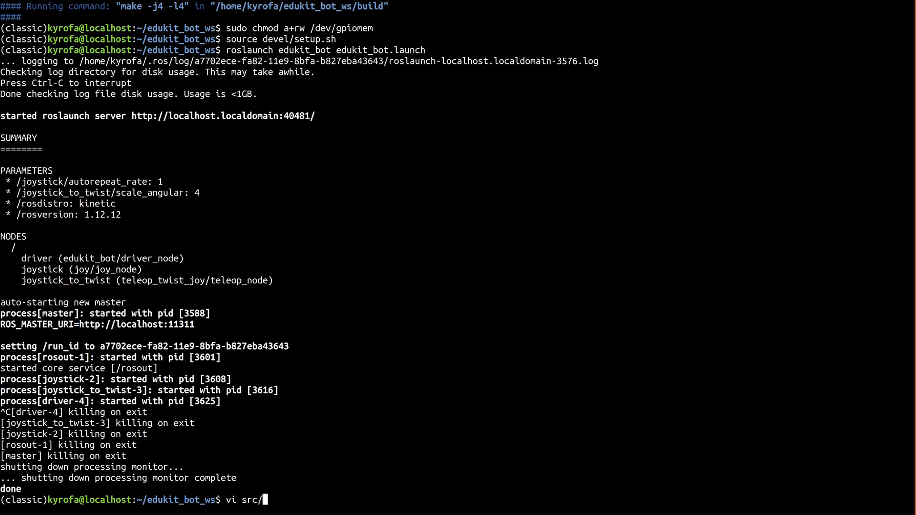
pyautogui.write('edukit_bot/')
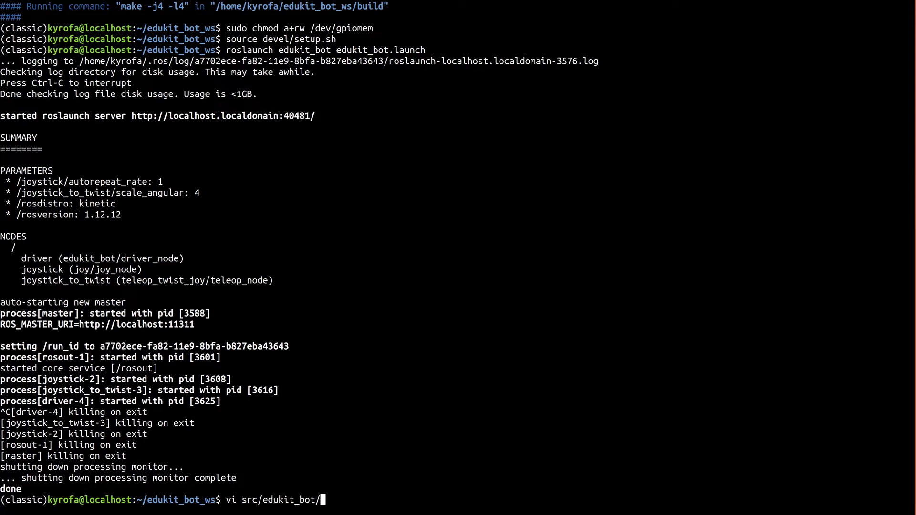
pyautogui.press('Enter')
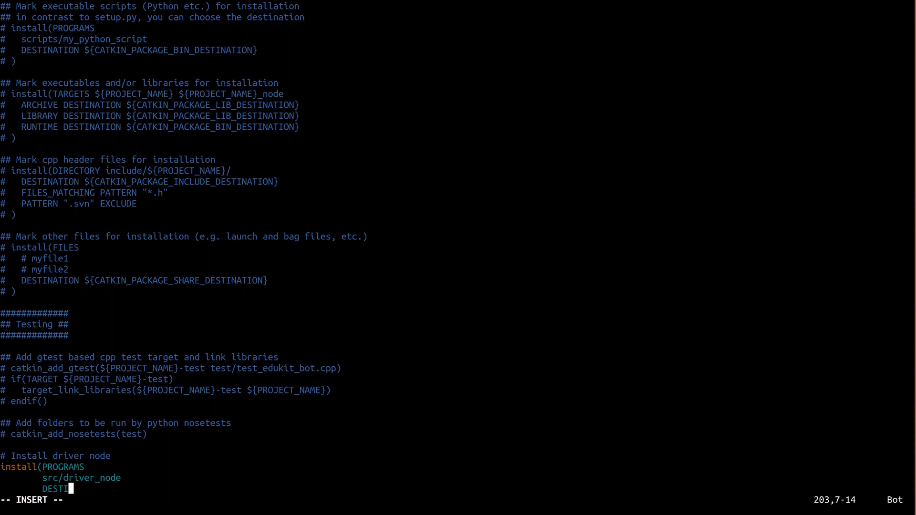
pyautogui.write('NATION ${CATKIN_PACKAGE_BIN_DESTINATION}')
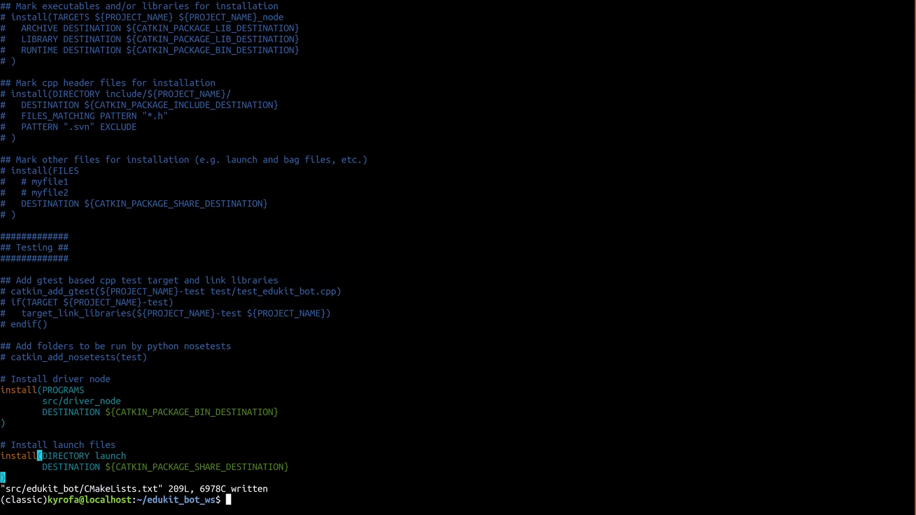
# Install snapcraft with sudo apt install and begin the snapcraft command
pyautogui.write('sudo apt')
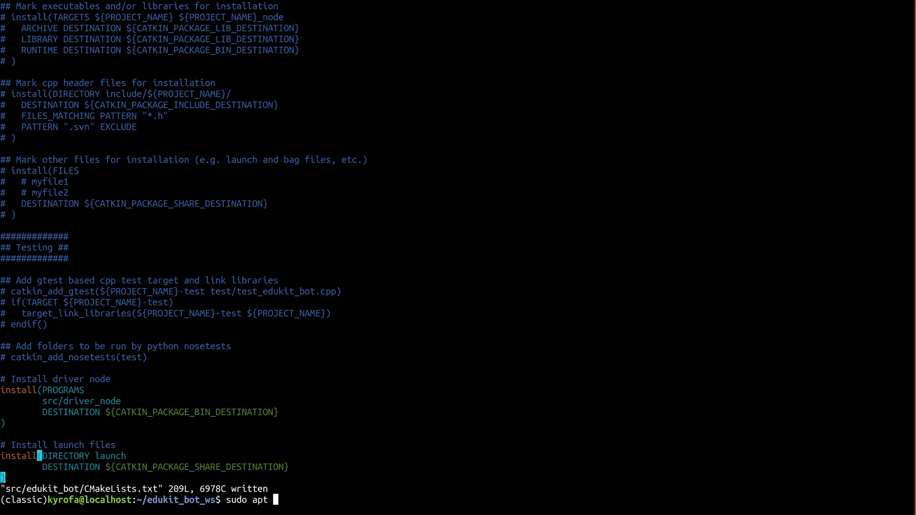
pyautogui.write('install')
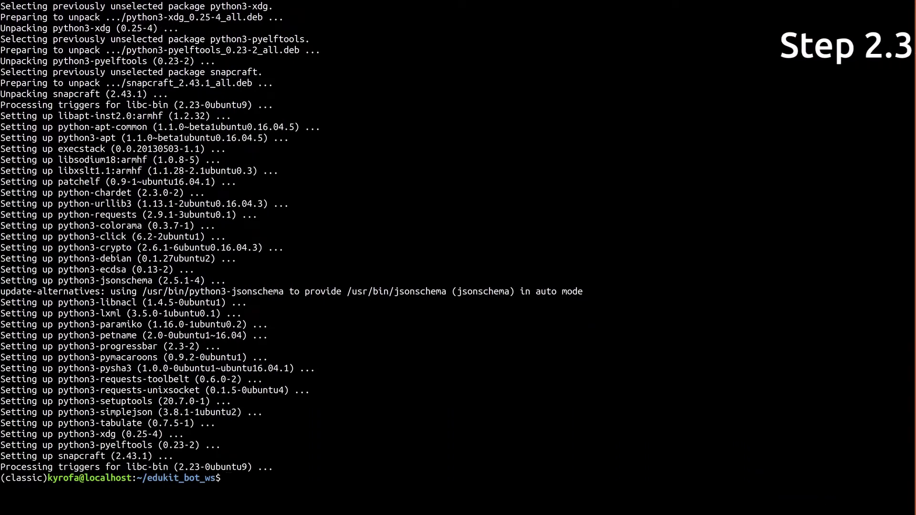
pyautogui.write('snap')
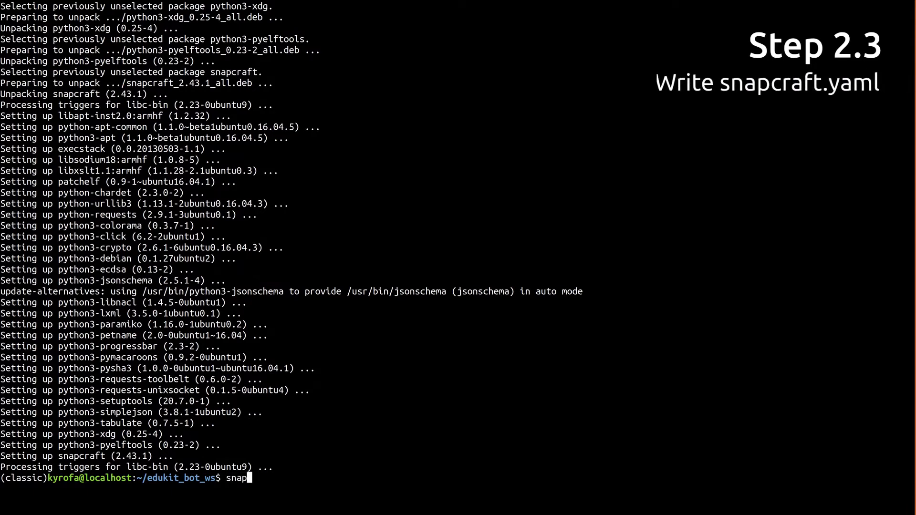
# Run snapcraft init and set snapcraft.yaml name edukit-bot-kyrofa, physical-memory-control interface description and grade stable
pyautogui.write('craft init')
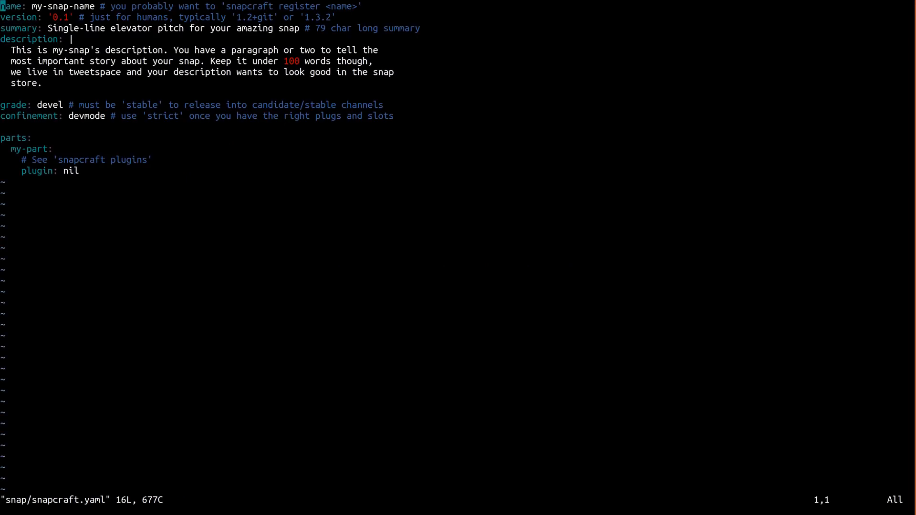
pyautogui.write('edukit-bot-kyrofa')
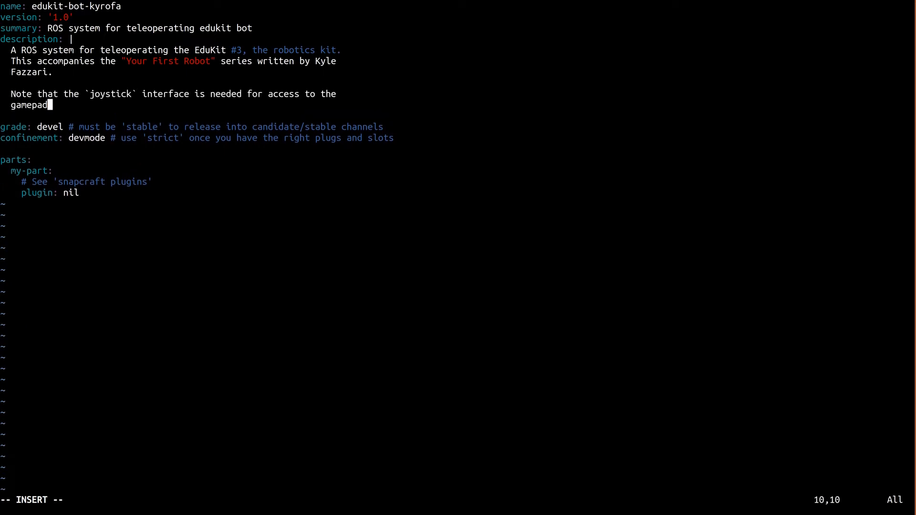
pyautogui.write(', and the `physical-memory-control` interface is needed for access to GPIO. Both of these interfaces must be connected before this snap will function')
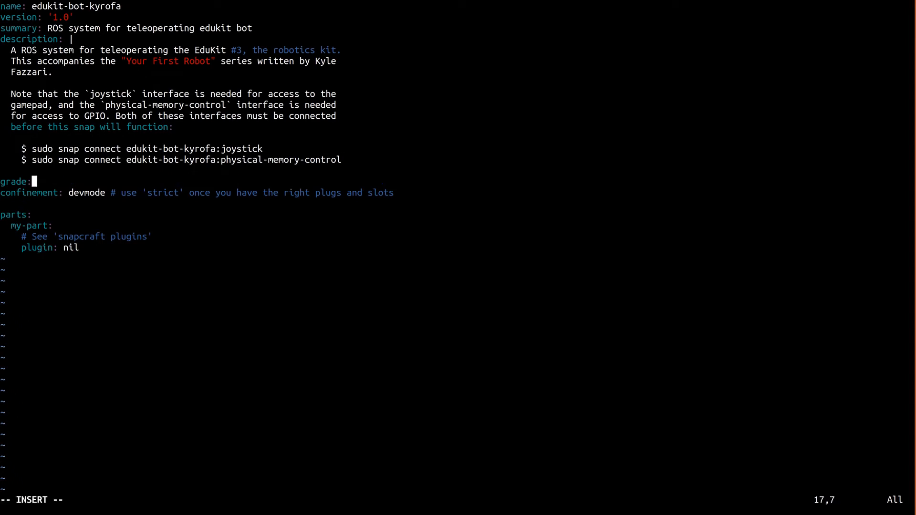
pyautogui.write('sta')
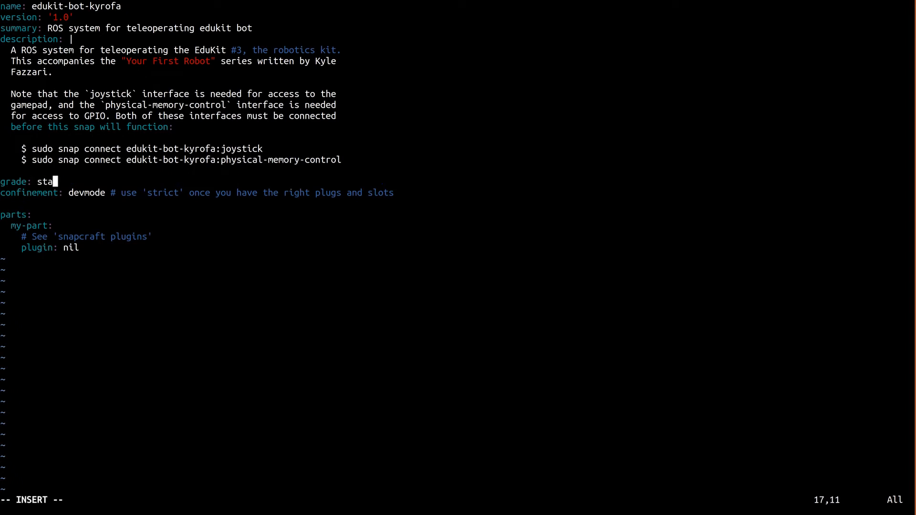
pyautogui.write('ble')
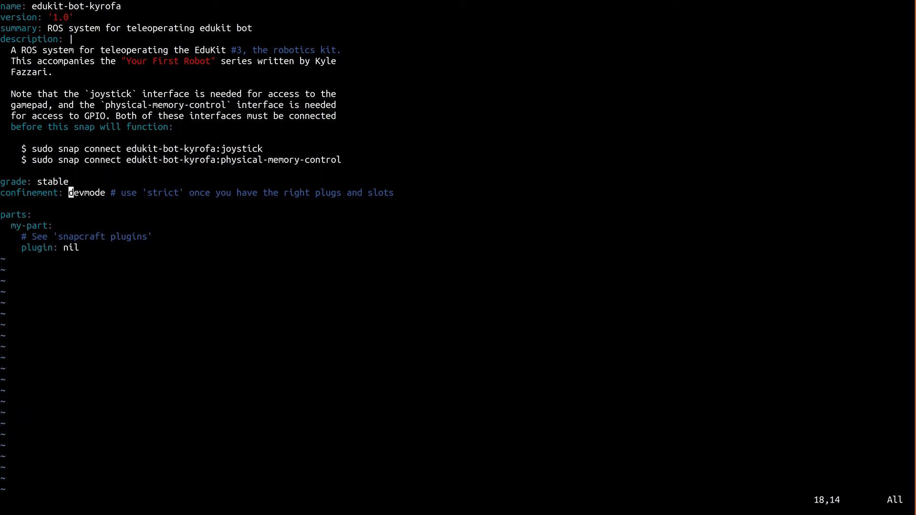
# Replace the devmode confinement value with strict
pyautogui.press('D')
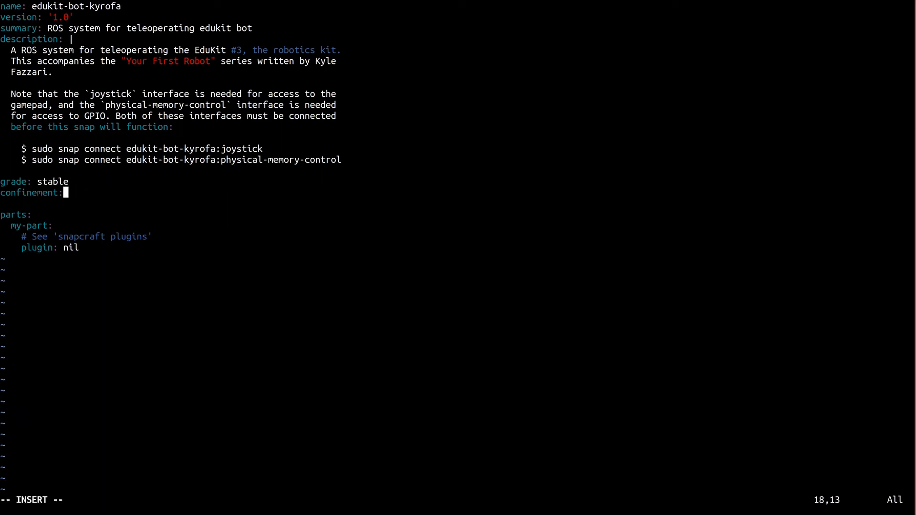
pyautogui.write('strict')
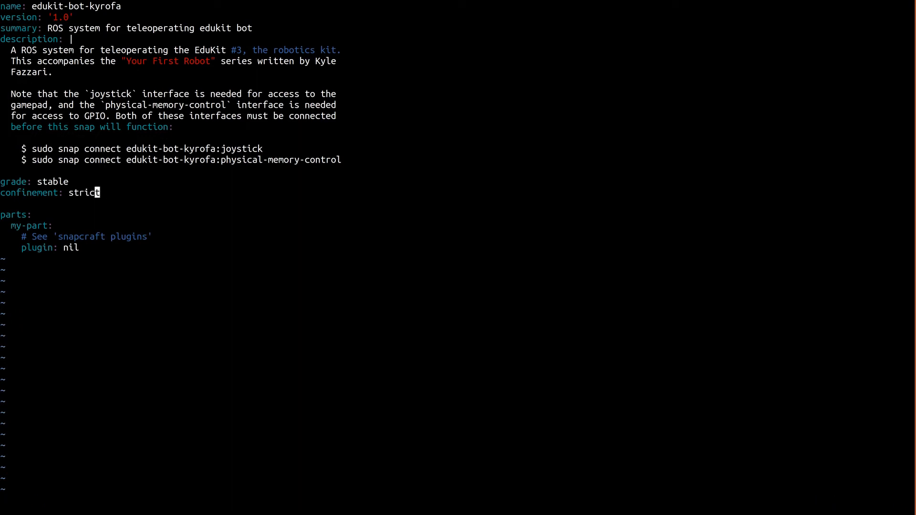
pyautogui.press('Escape')
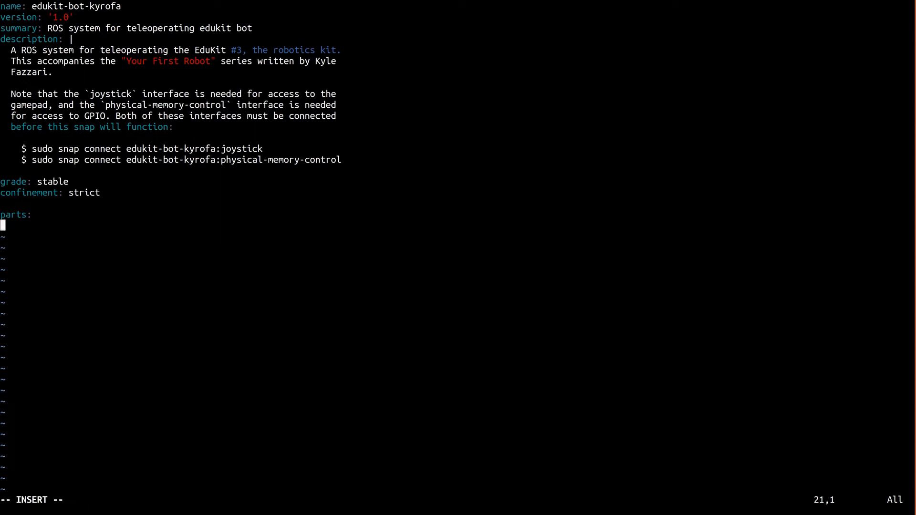
# Add a workspace part using the catkin plugin with rosdistro kinetic
pyautogui.write('w')
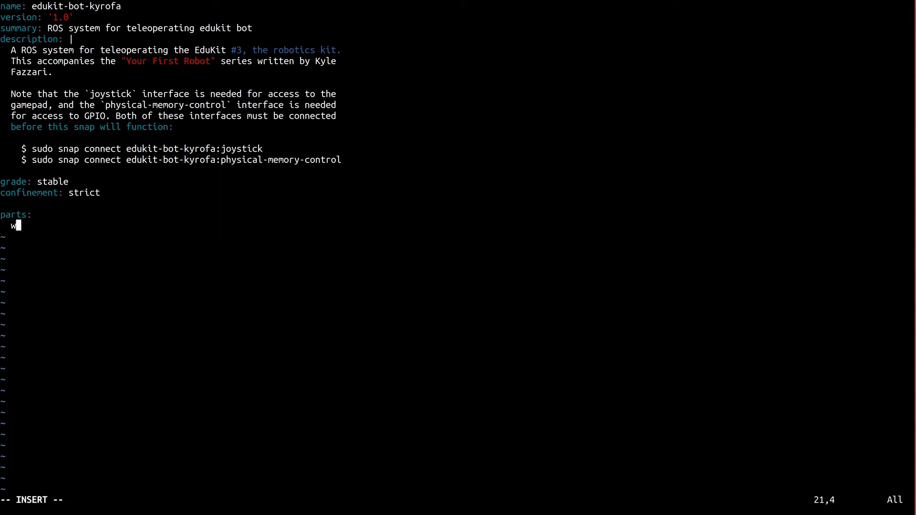
pyautogui.write('orkspa')
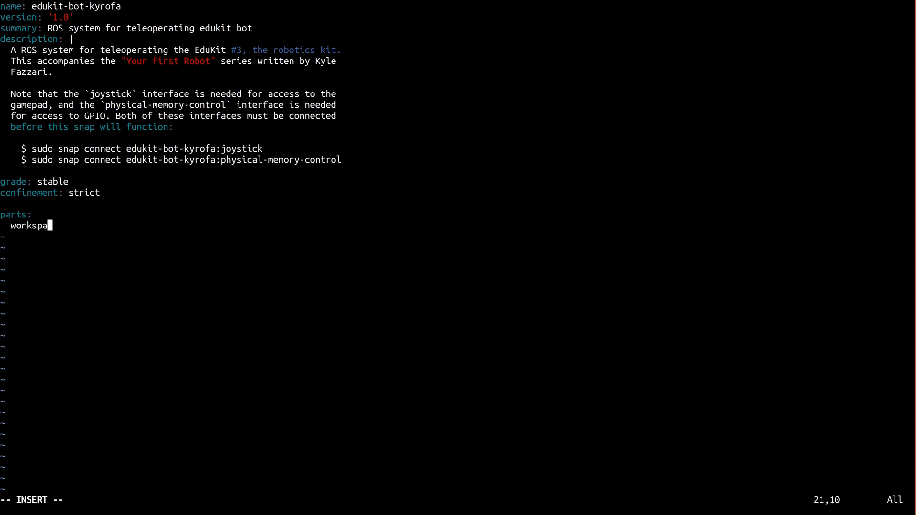
pyautogui.write('ce:')
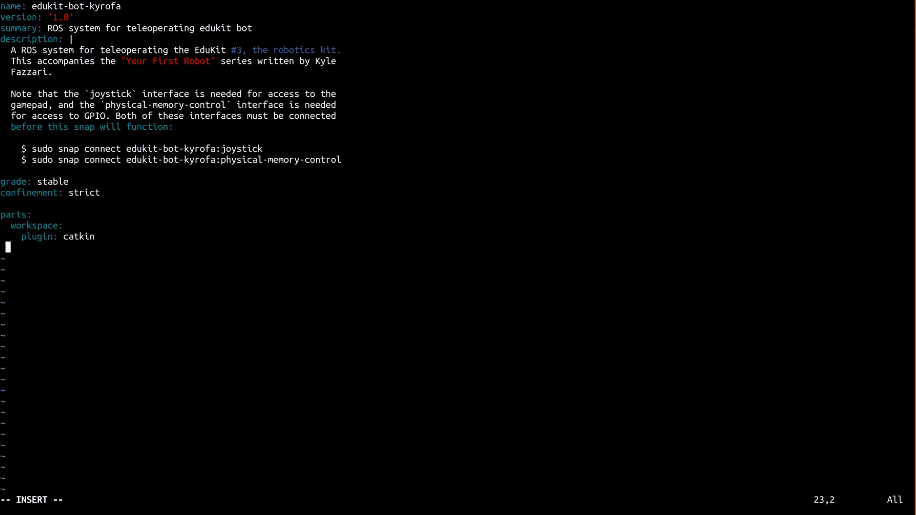
pyautogui.write('rosdistro: kinetic')
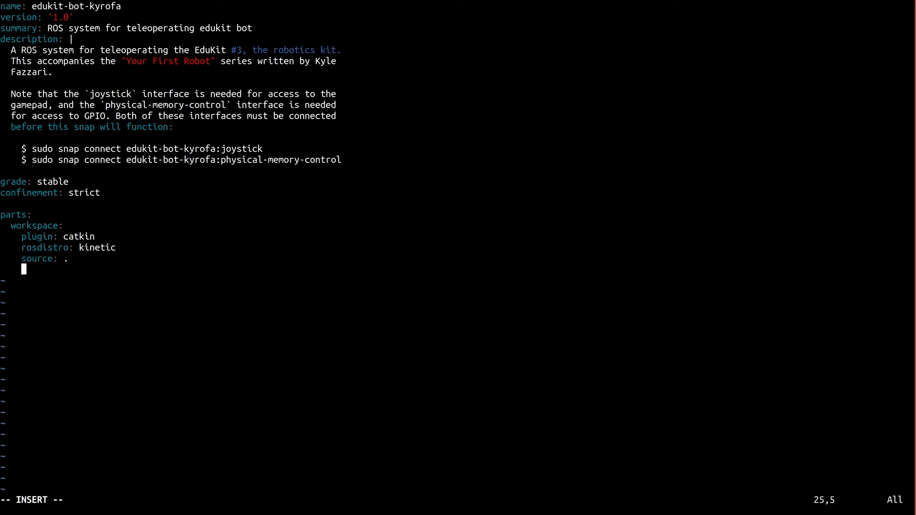
# Set catkin-packages [edukit_bot] and build-packages [python-dev, python-setuptools]
pyautogui.write('catkin-packages: [edukit_')
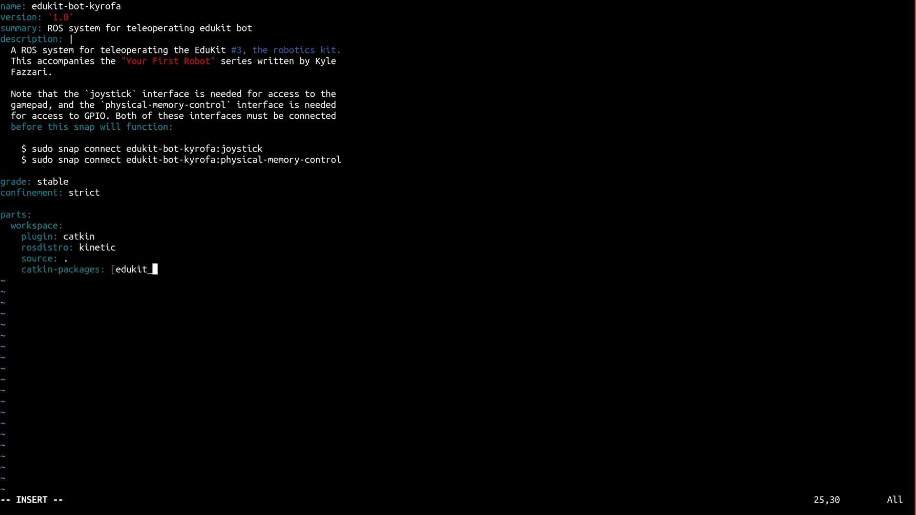
pyautogui.write('_bot]')
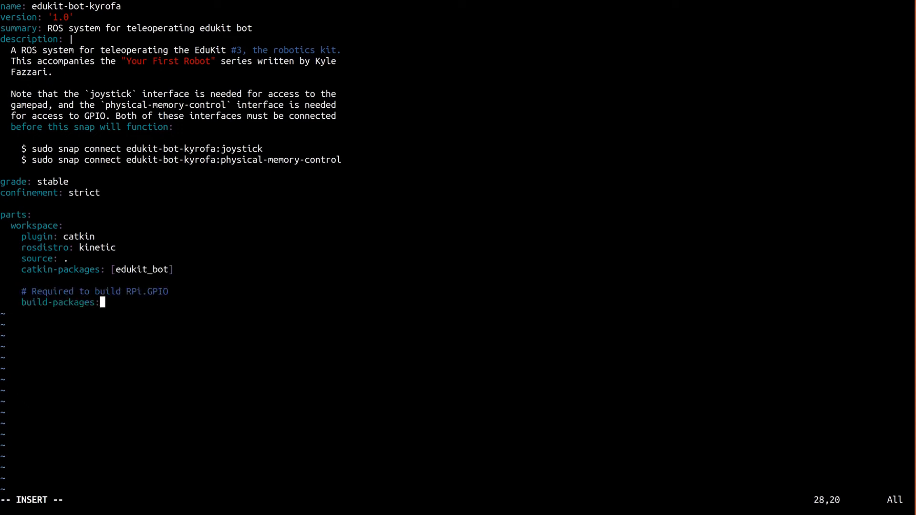
pyautogui.write('[python-dev, pyt')
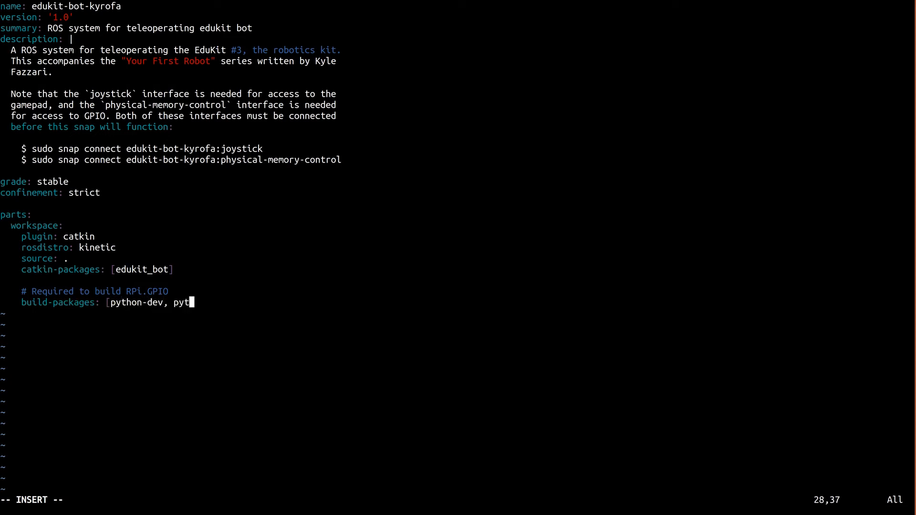
pyautogui.write('hon-setuptools]')
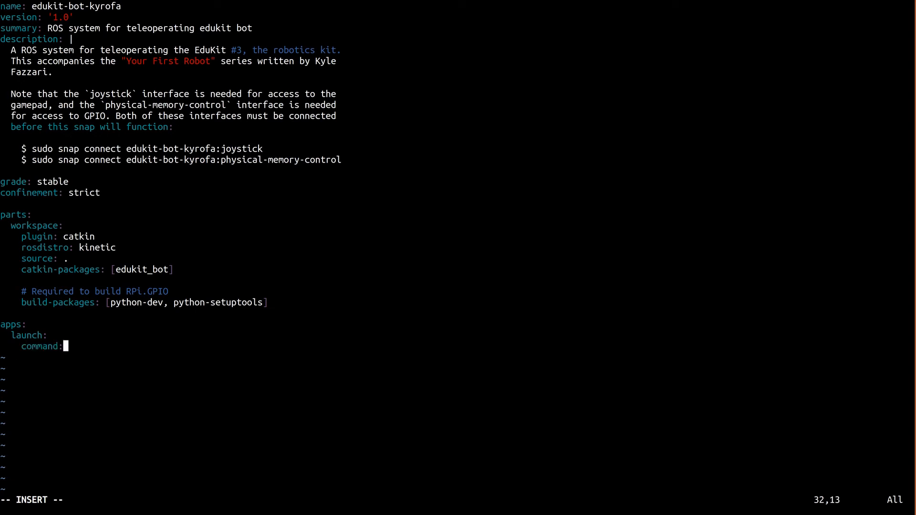
# Give the launch app command roslaunch edukit_bot edukit_bot.launch and daemon: simple
pyautogui.write('roslaunch edukit_bot eduk')
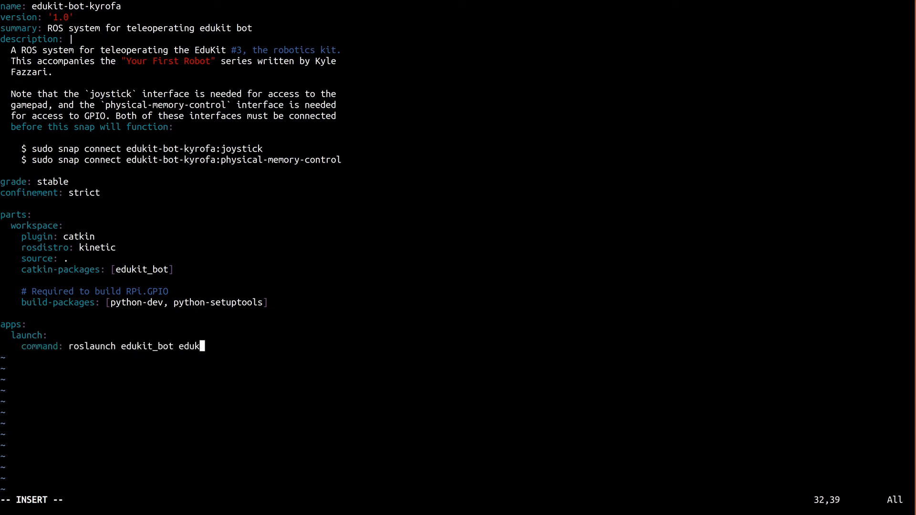
pyautogui.write('it_bot.launch')
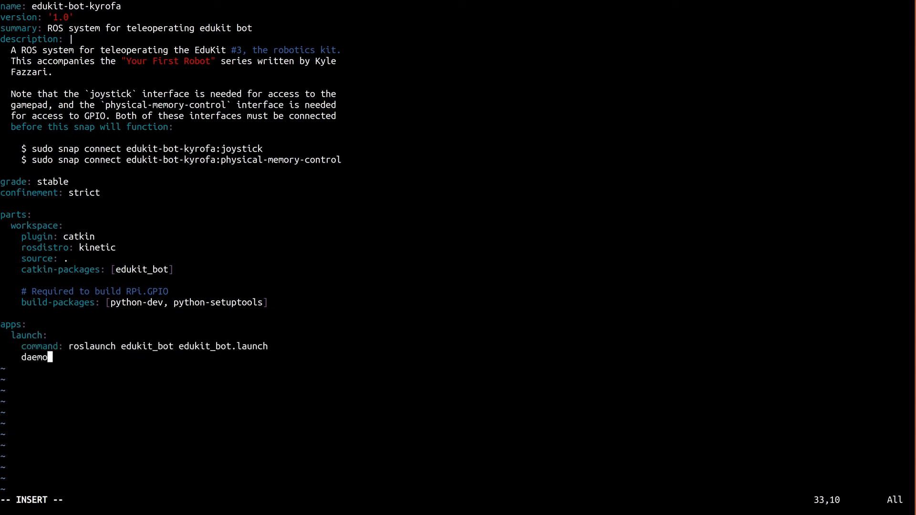
pyautogui.write('n: simpl')
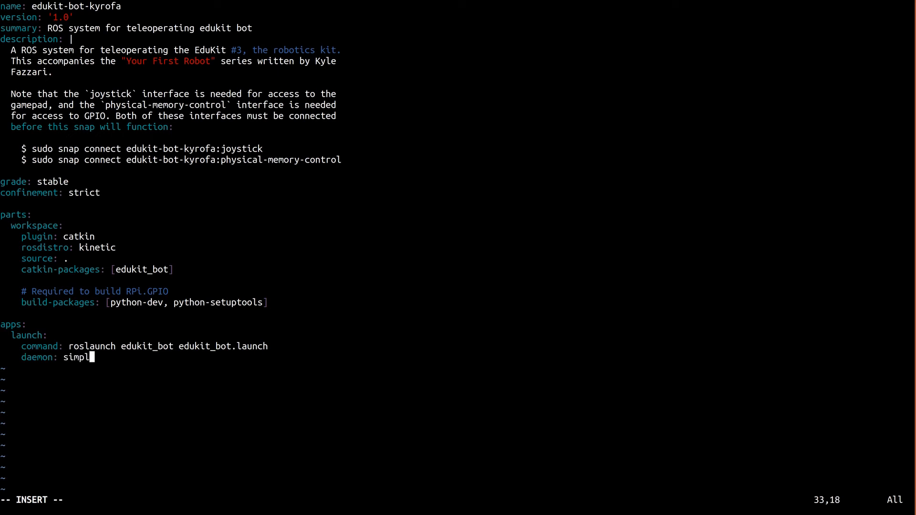
pyautogui.write('e')
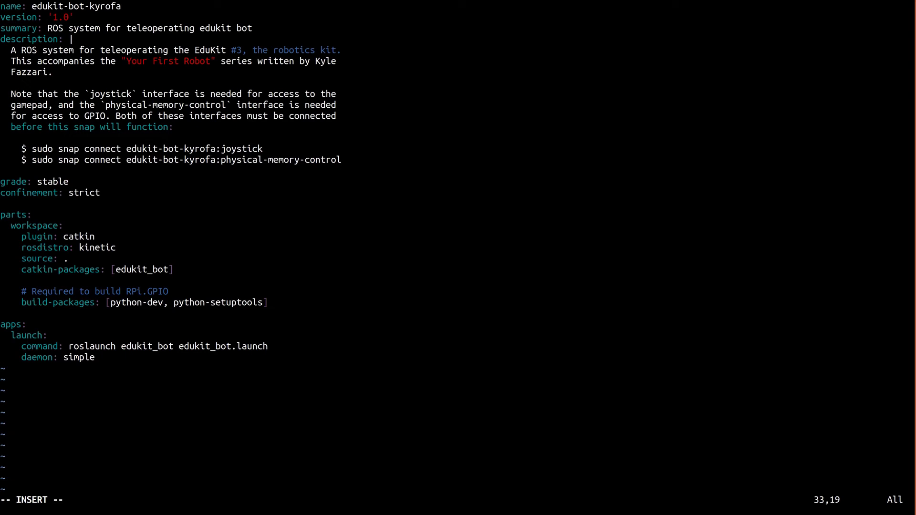
pyautogui.press('Enter')
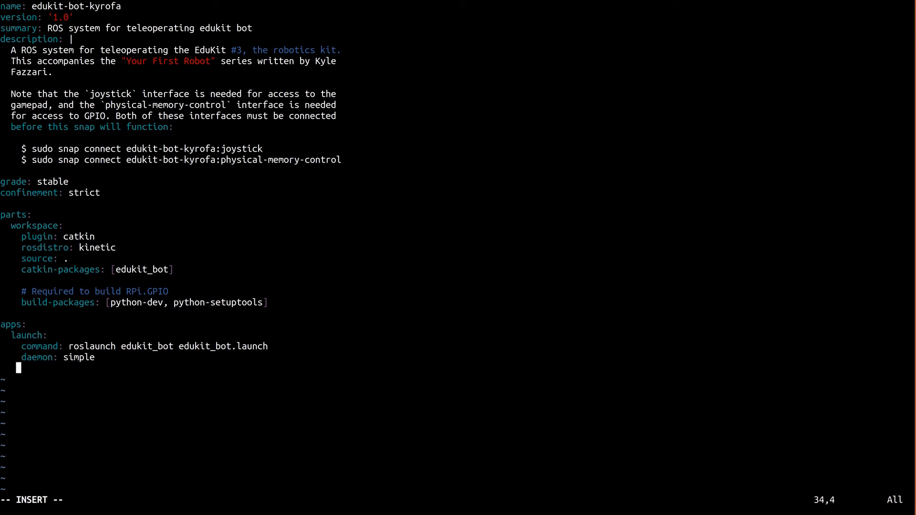
# Add a plugs list with network, network-bind, joystick and physical-memory-control, each commented
pyautogui.write('plug')
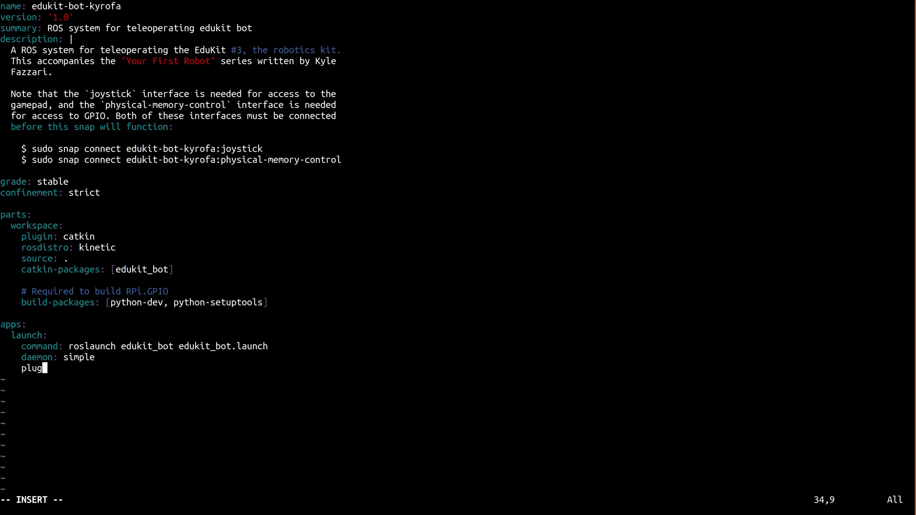
pyautogui.write('s:')
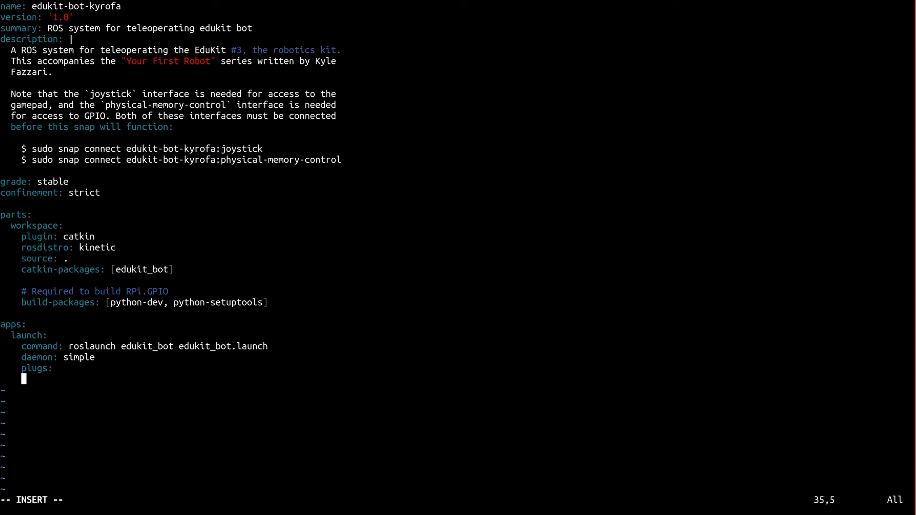
pyautogui.write('" "')
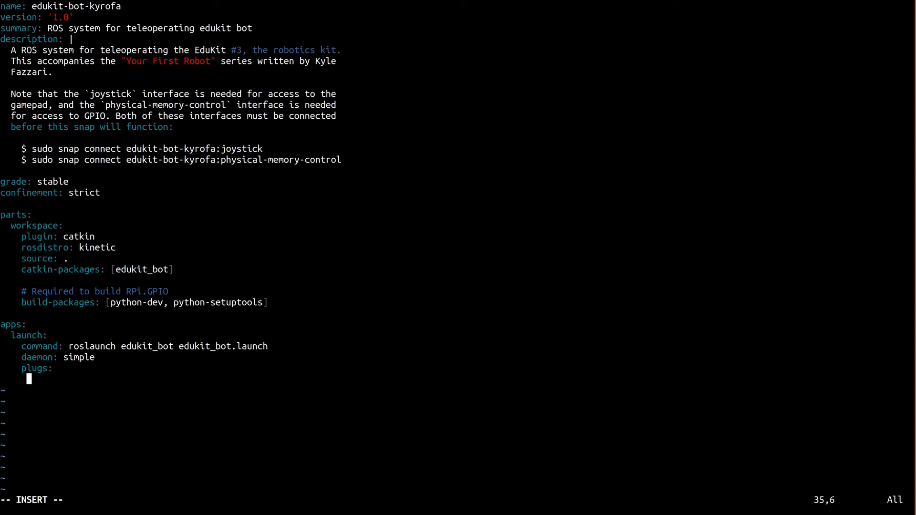
pyautogui.write('" "')
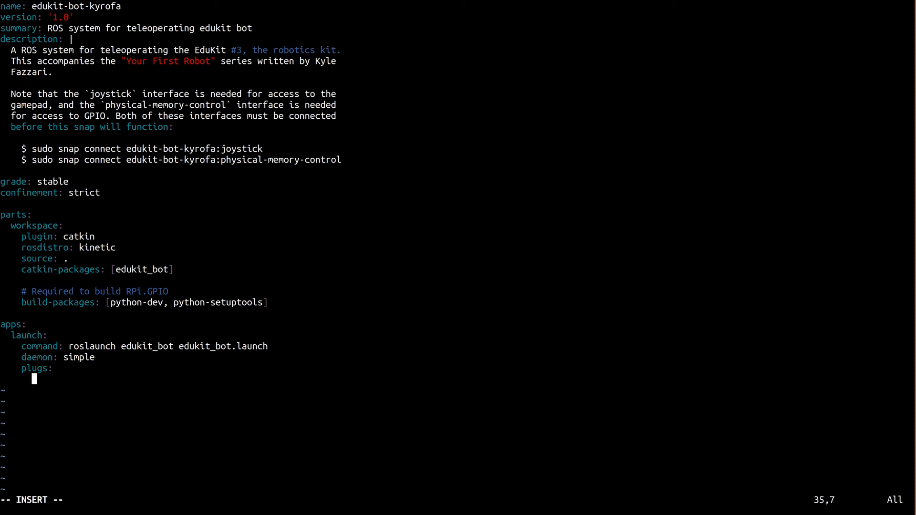
pyautogui.write('# Basic networking')
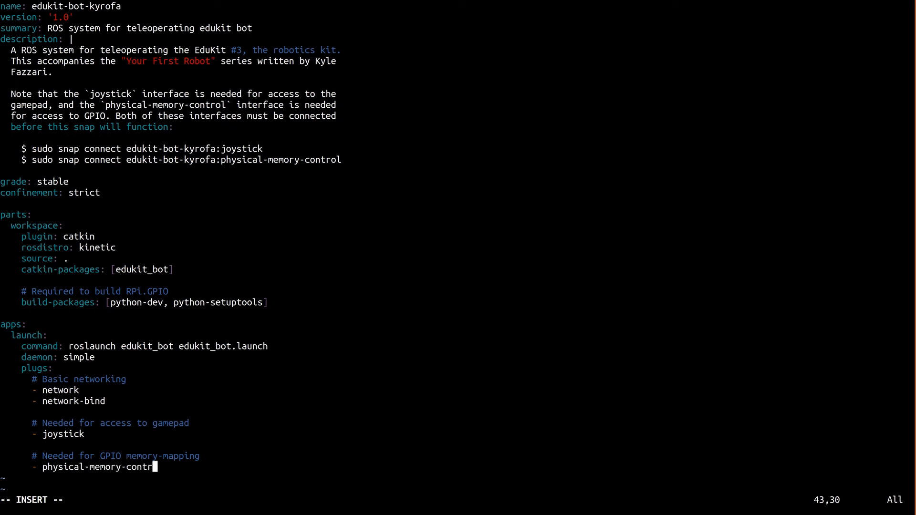
pyautogui.write('ol')
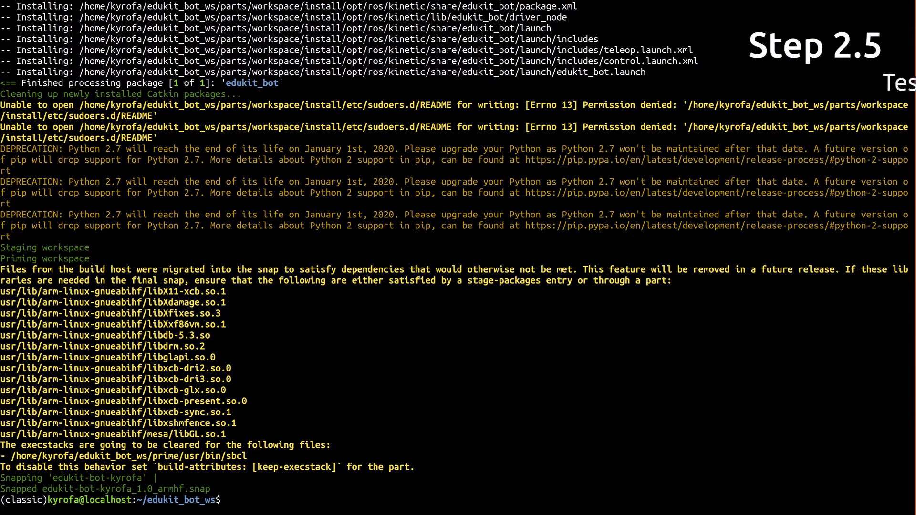
# Install edukit-bot-kyrofa_1.0_armhf.snap with --dangerous and connect its joystick plug
pyautogui.write('sudo snap install edukit-bo')
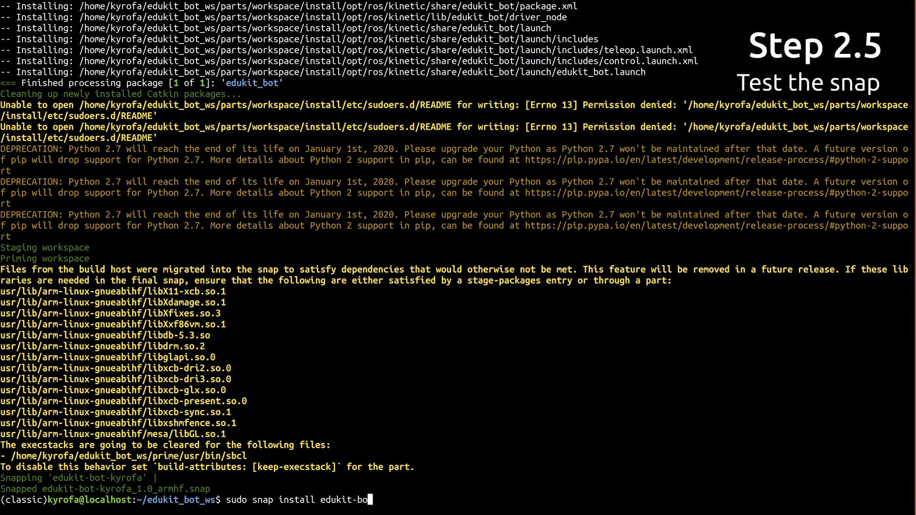
pyautogui.write('t-kyrofa_1.0_armhf.snap --dangerou')
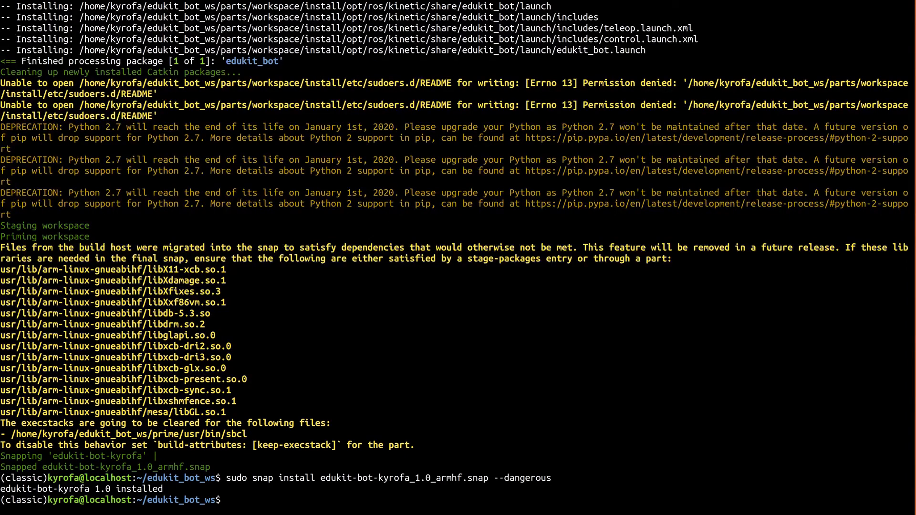
pyautogui.write('sudo snap')
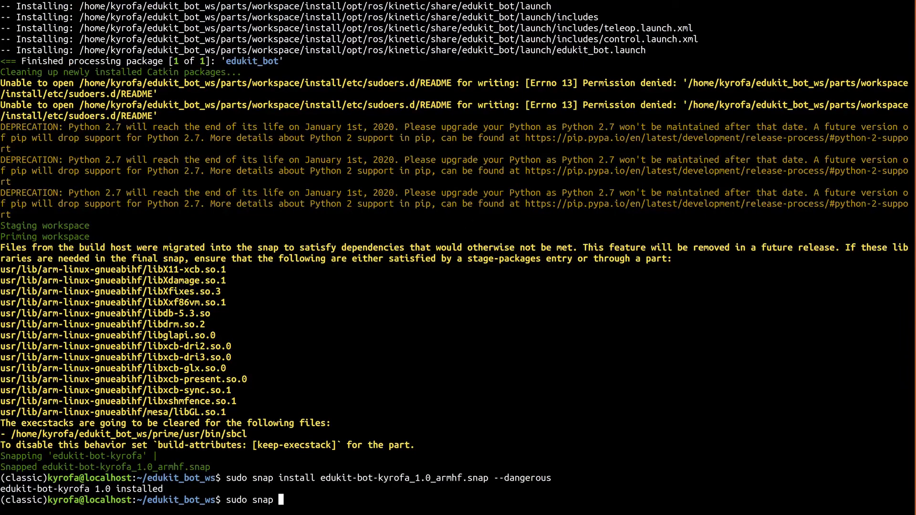
pyautogui.write('connect edu')
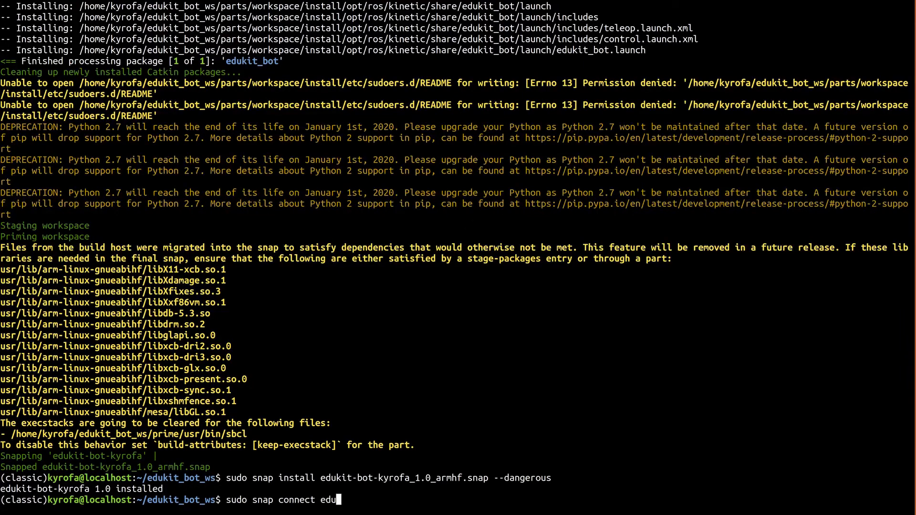
pyautogui.write('kit-bot-kyrofa:joystick')
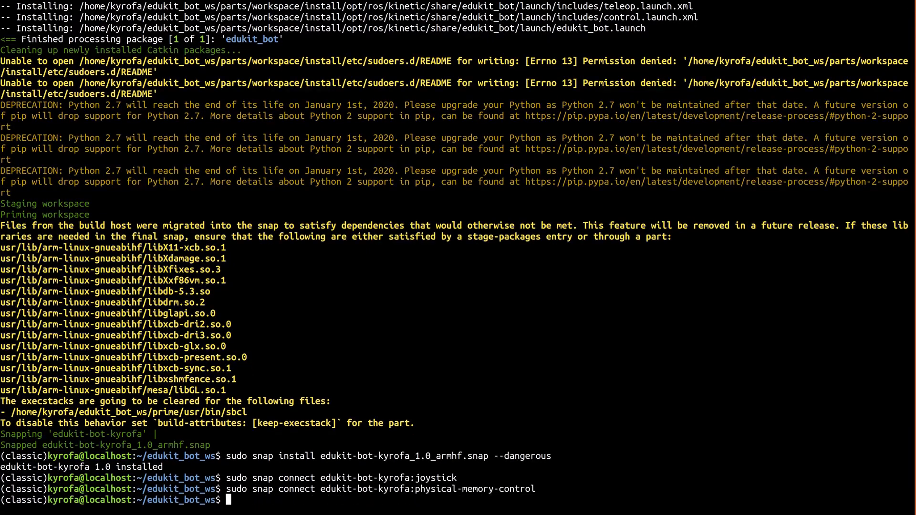
# Restart edukit-bot-kyrofa with sudo snap restart, then begin removing it
pyautogui.write('sudo')
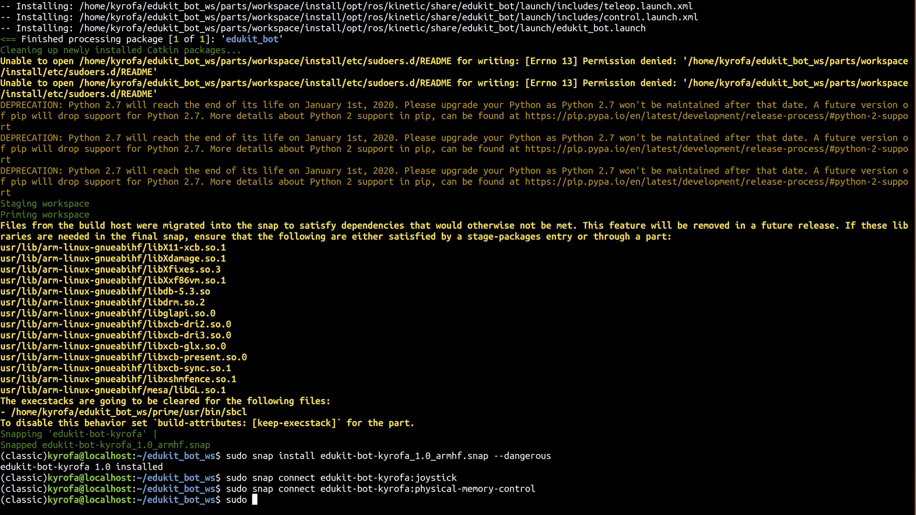
pyautogui.write('snap restart edukit-bot-kyrofa')
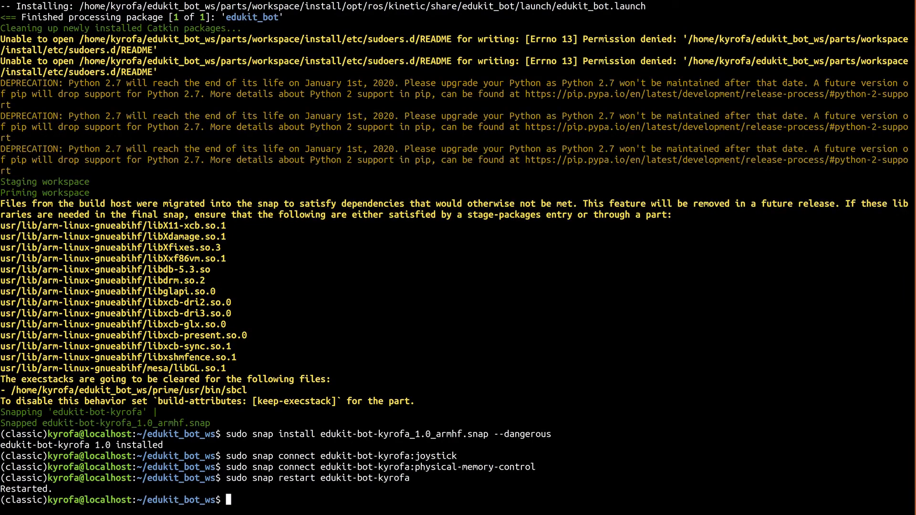
pyautogui.write('sudo snap remove edukit-bot-kyrofa')
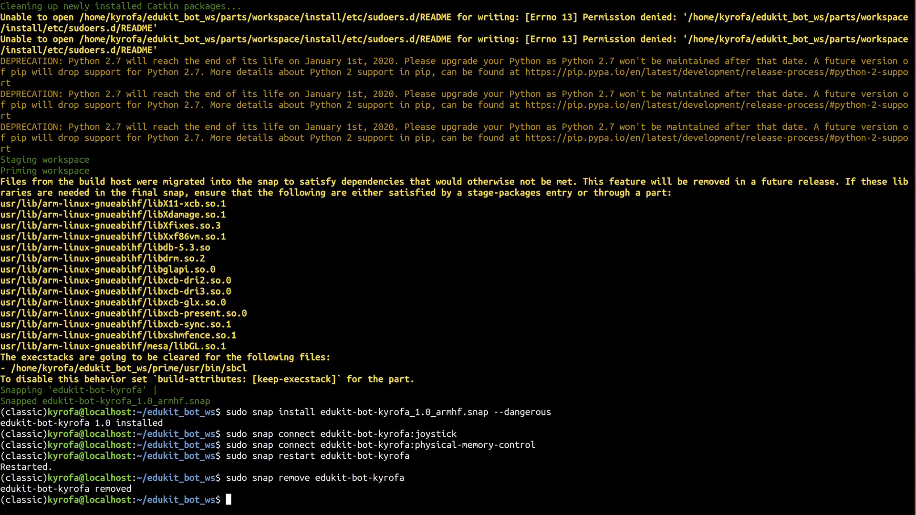
pyautogui.write('snapcraft login')
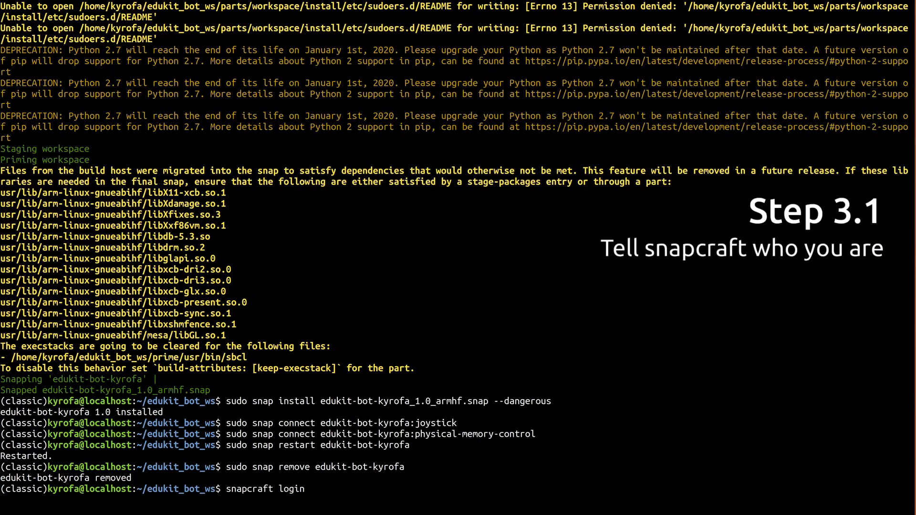
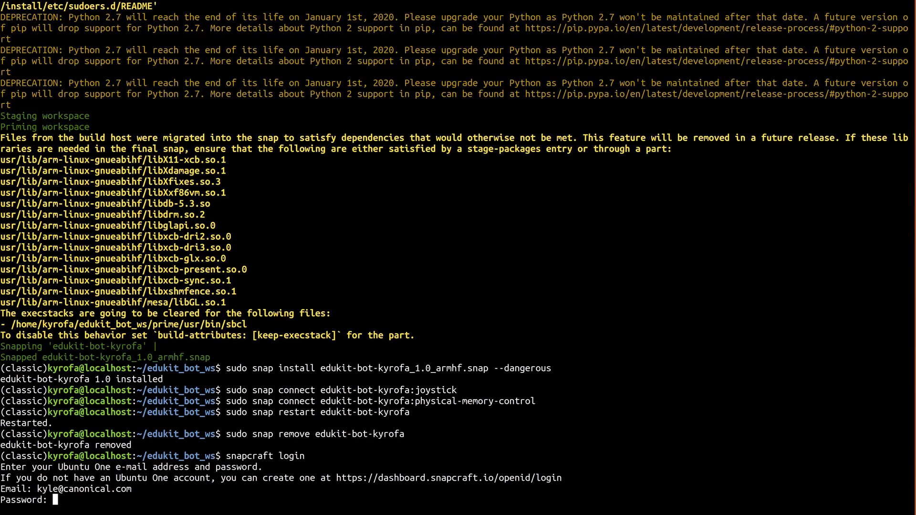
pyautogui.press('Enter')
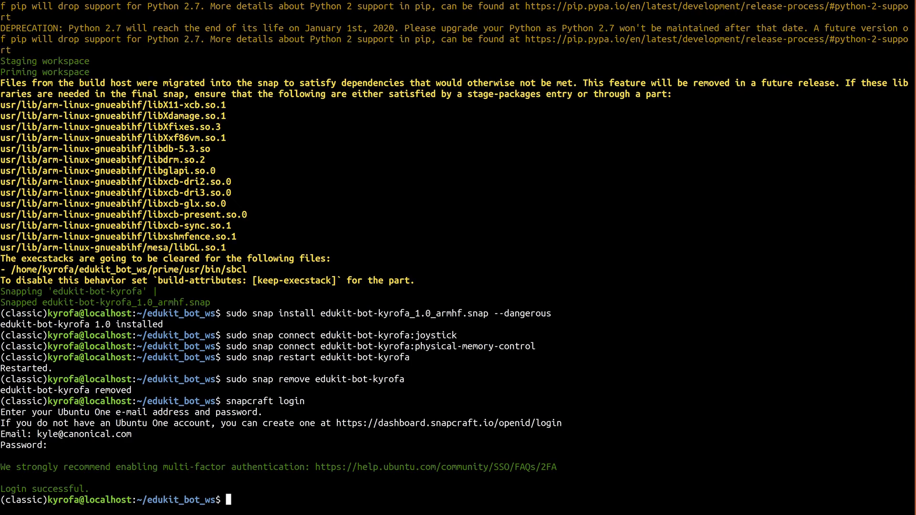
# Begin a snapcraft register command for the edukit snap name
pyautogui.write('snapcraf')
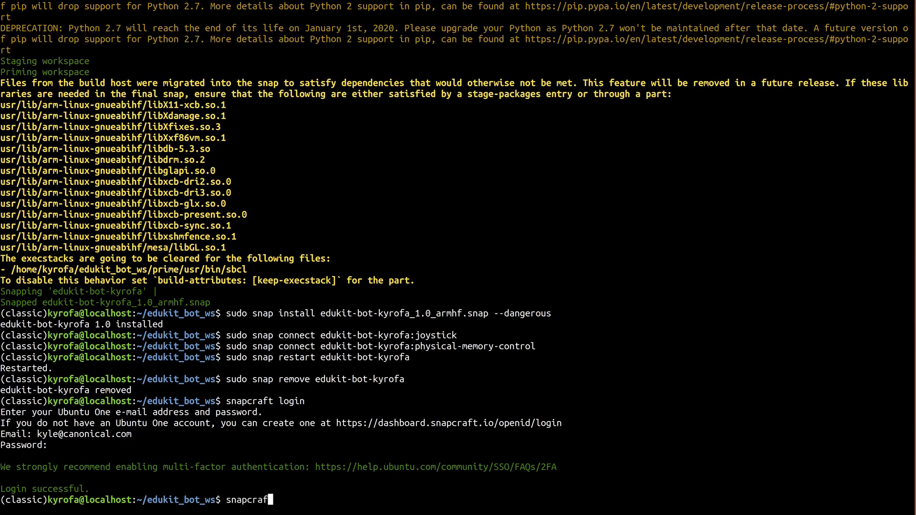
pyautogui.write('register edukit-')
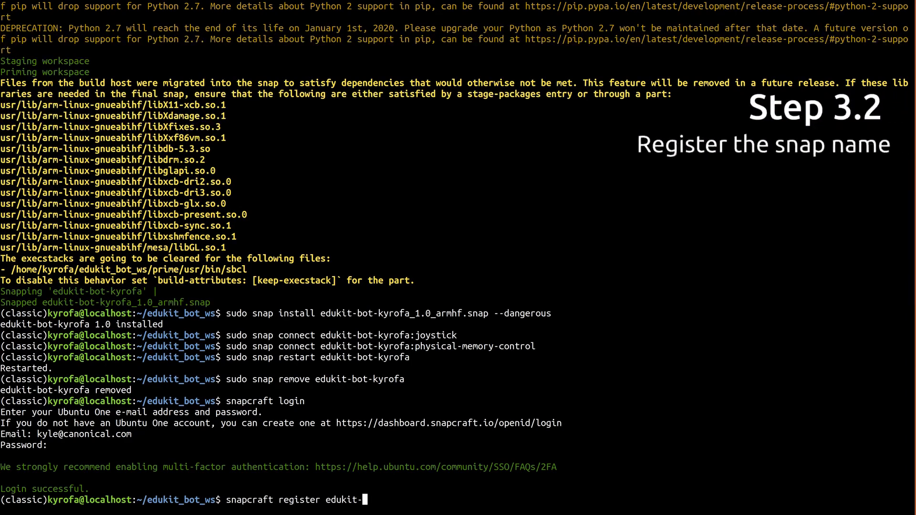
# Register the snap name edukit-bot-kyrofa, then start a snapcraft push command
pyautogui.write('bot-kyrofa')
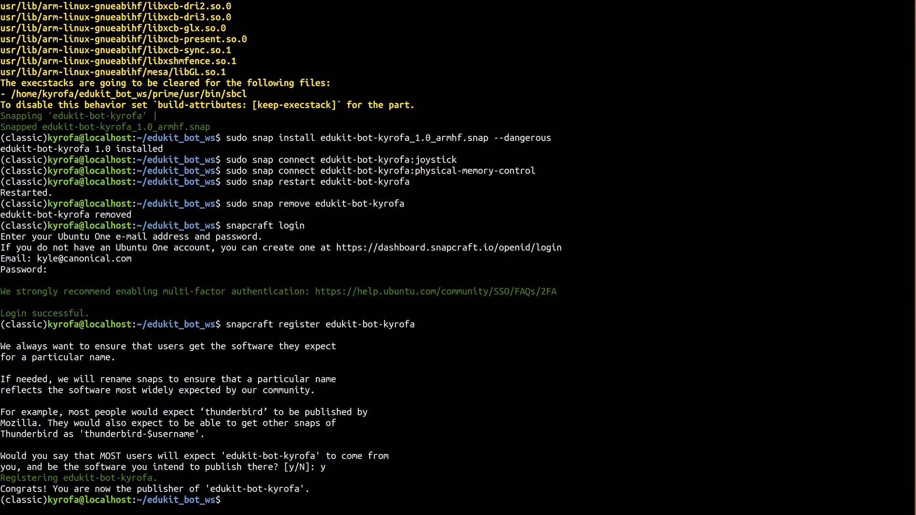
pyautogui.write('snapcraf')
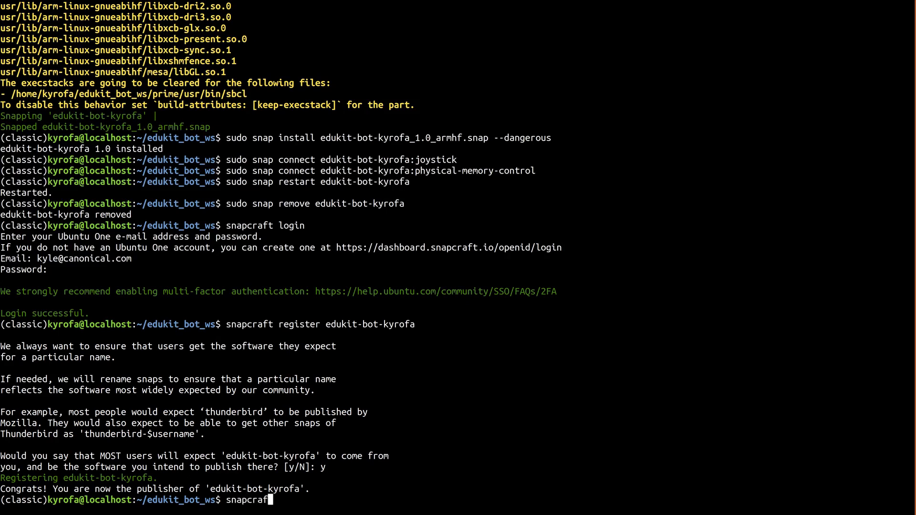
pyautogui.write('push edukit-bot-kyrofa_')
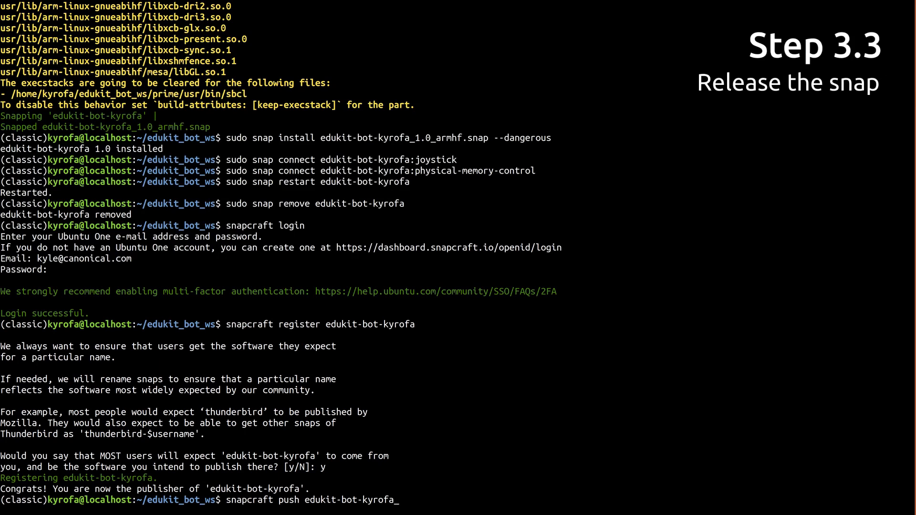
# Push edukit-bot-kyrofa_1.0_armhf.snap with --release=stable, then begin installing edukit-bot-kyrofa from the store
pyautogui.write('1.0_armhf.snap --relea')
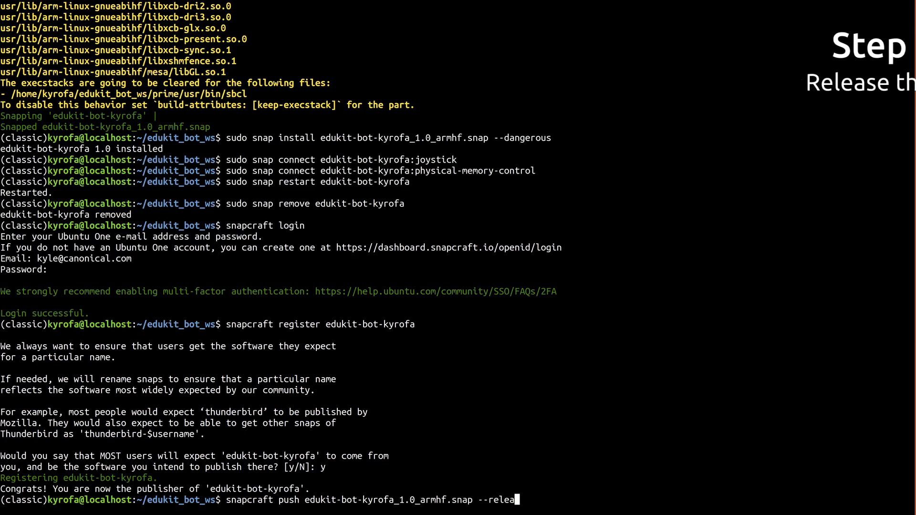
pyautogui.write('se=stable')
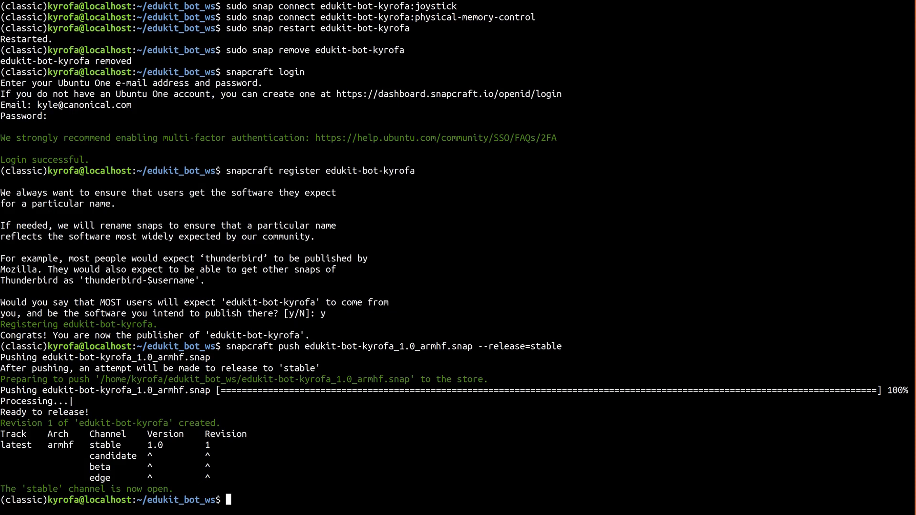
pyautogui.write('sudo snap install')
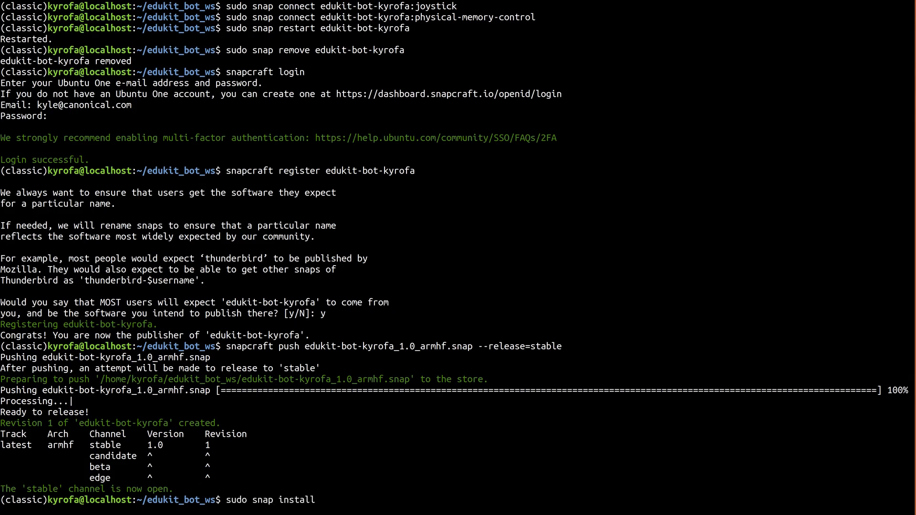
pyautogui.write('edukit-bot-kyrofa')
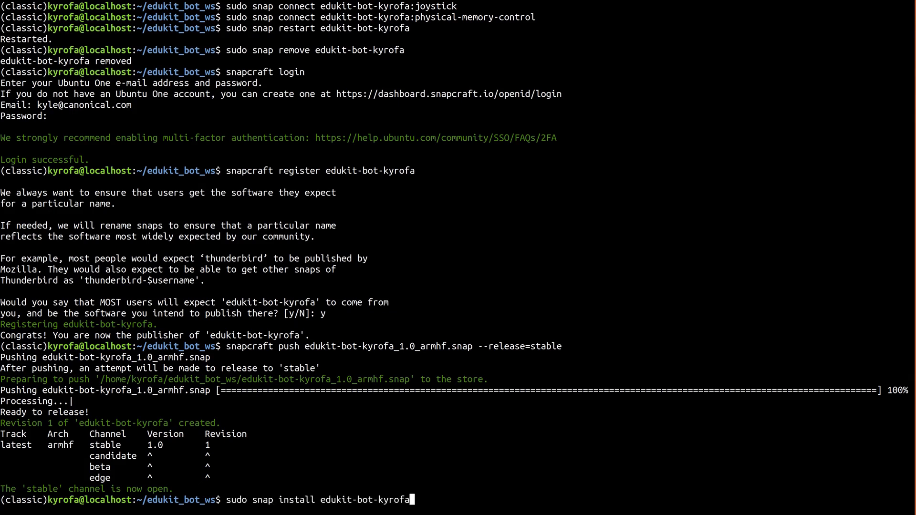